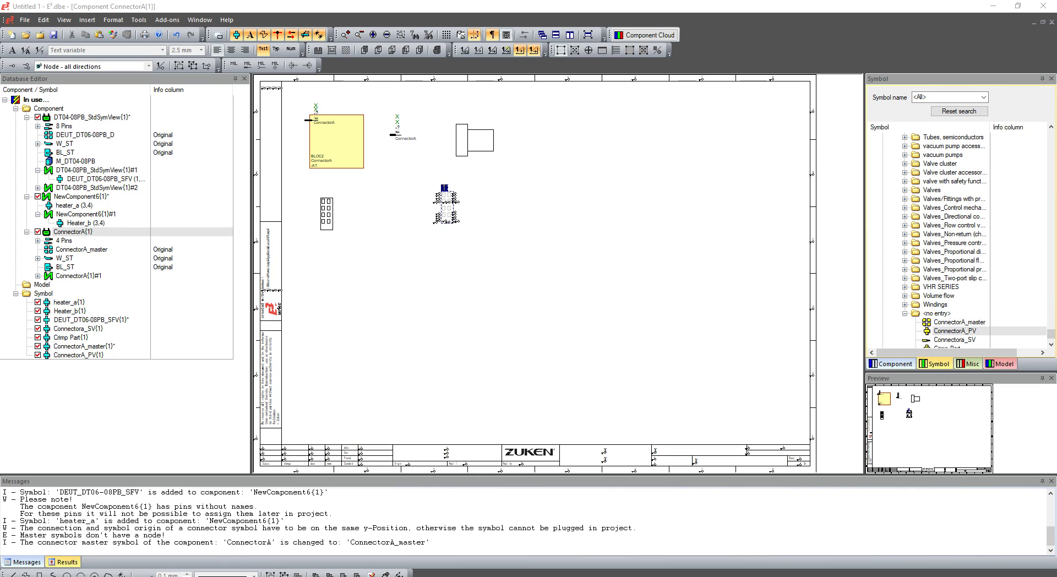
mouse_move(496, 283)
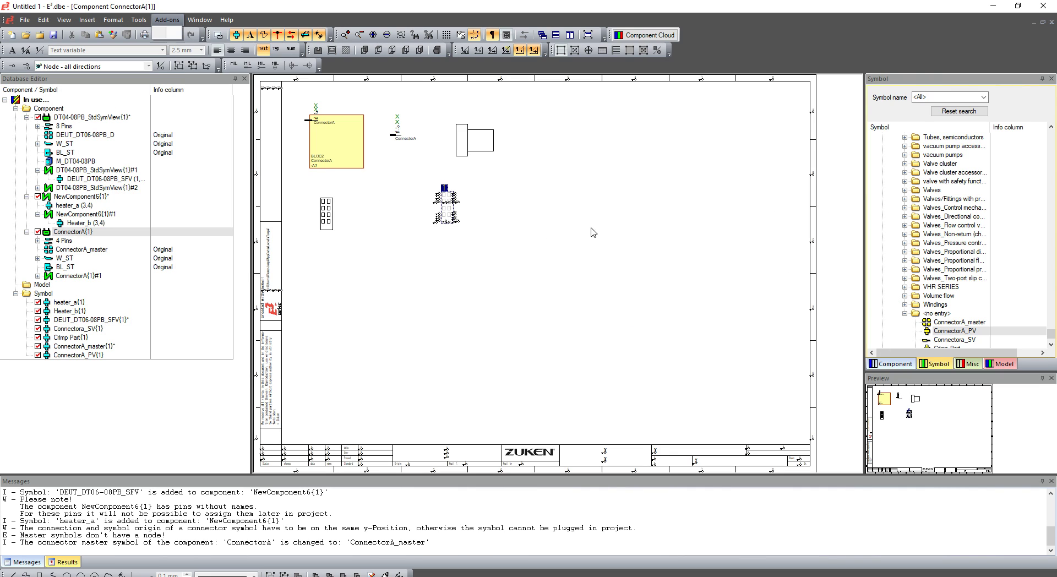
- Enter a new PROJECT_NAME attribute row at the bottom of Attribute Names, dismissing the duplicate warning
click(113, 19)
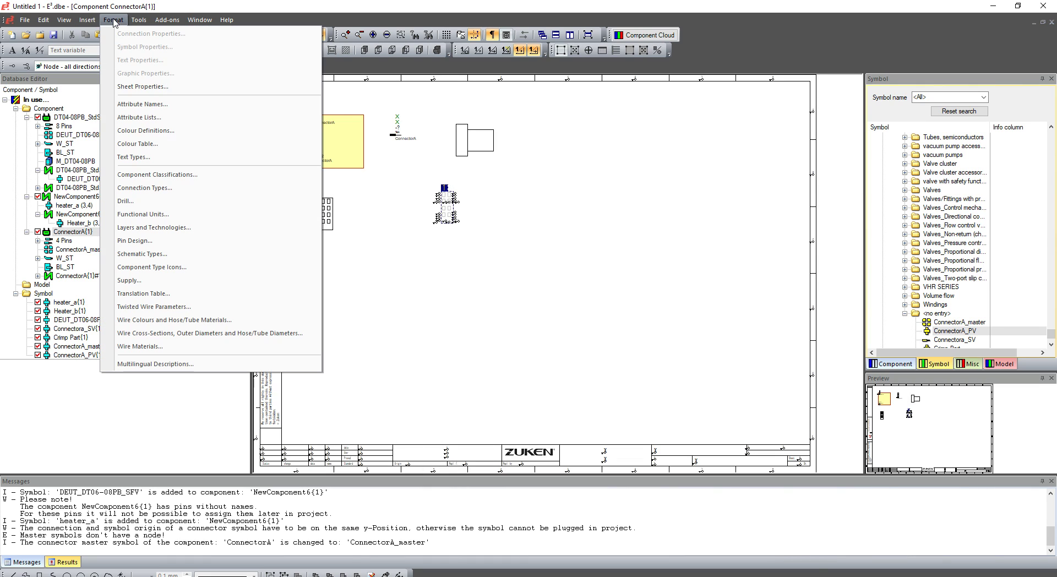
mouse_move(174, 108)
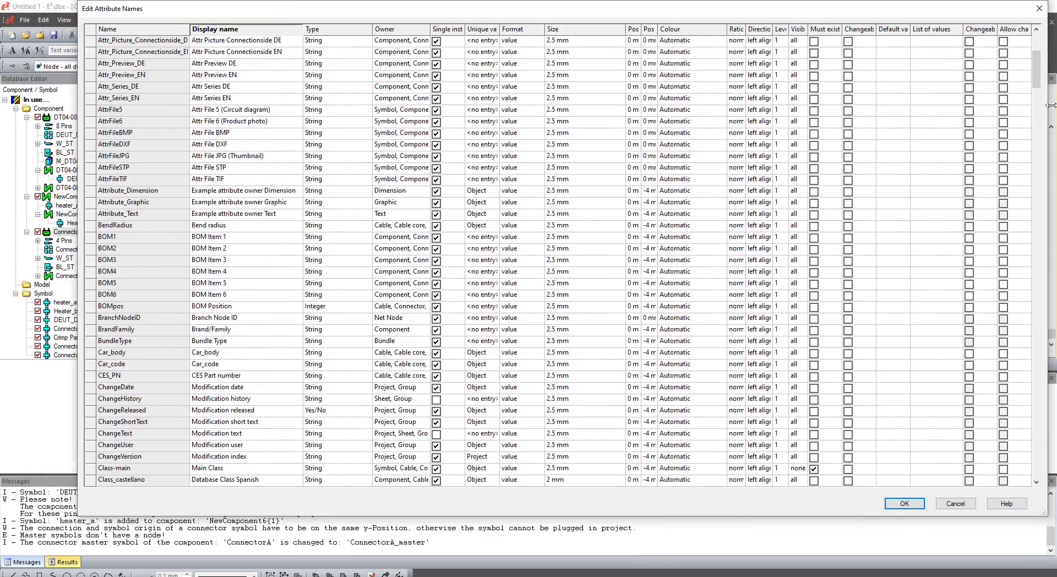
scroll(down, 3)
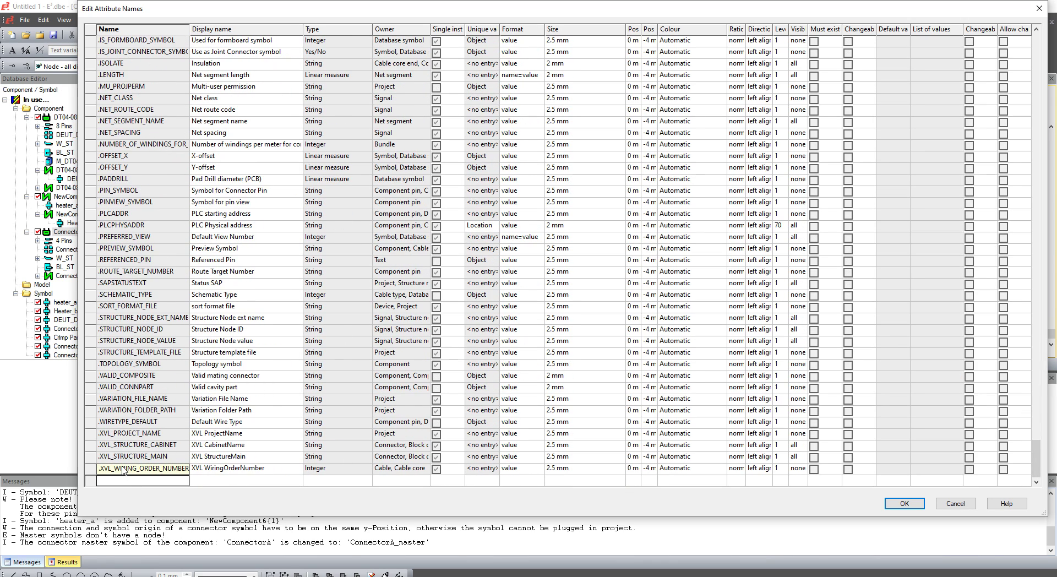
text(P)
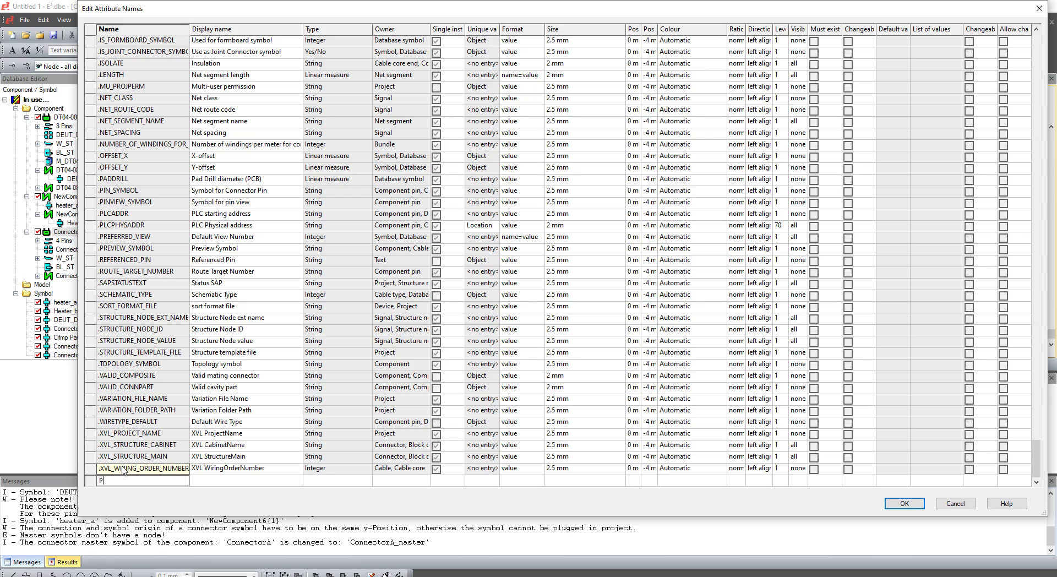
text(r)
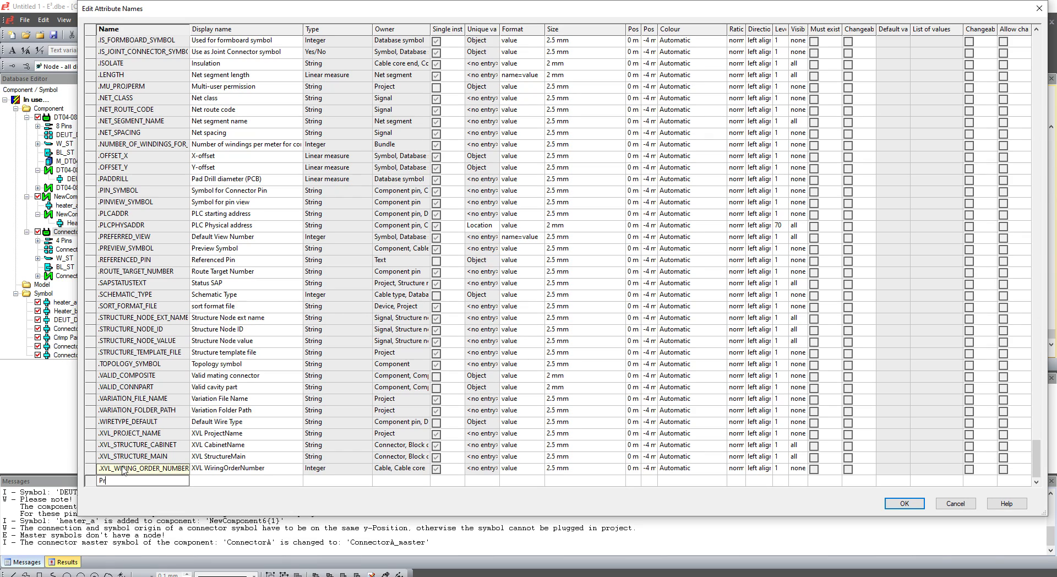
text(Project_)
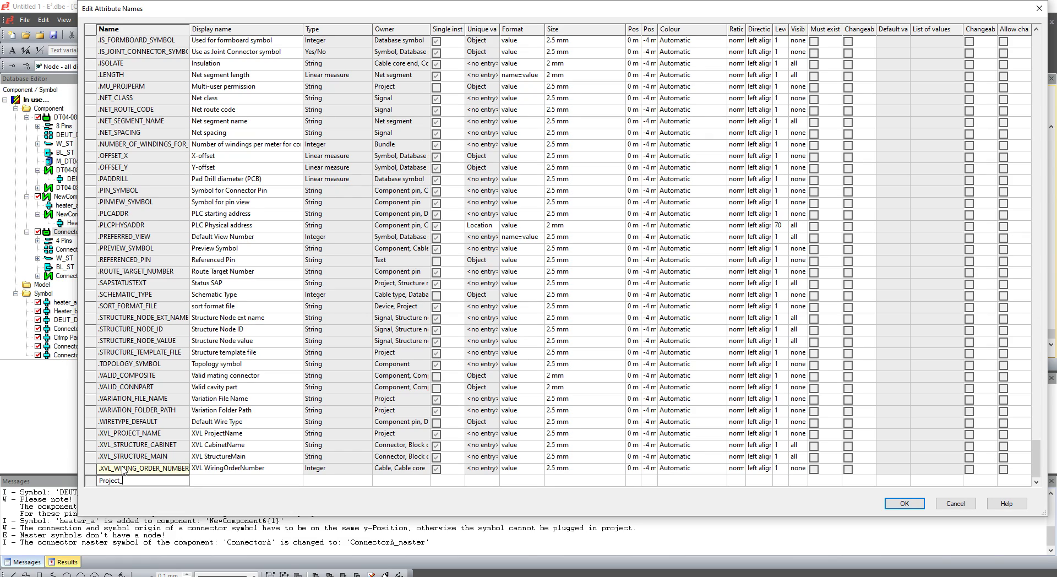
key(BackSpace)
text(projec)
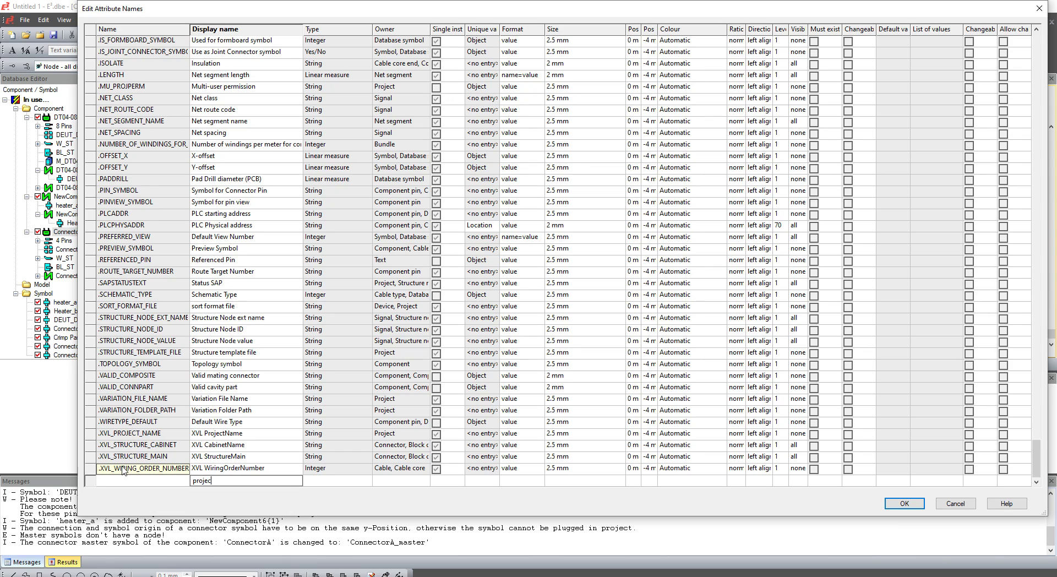
key(Backspace)
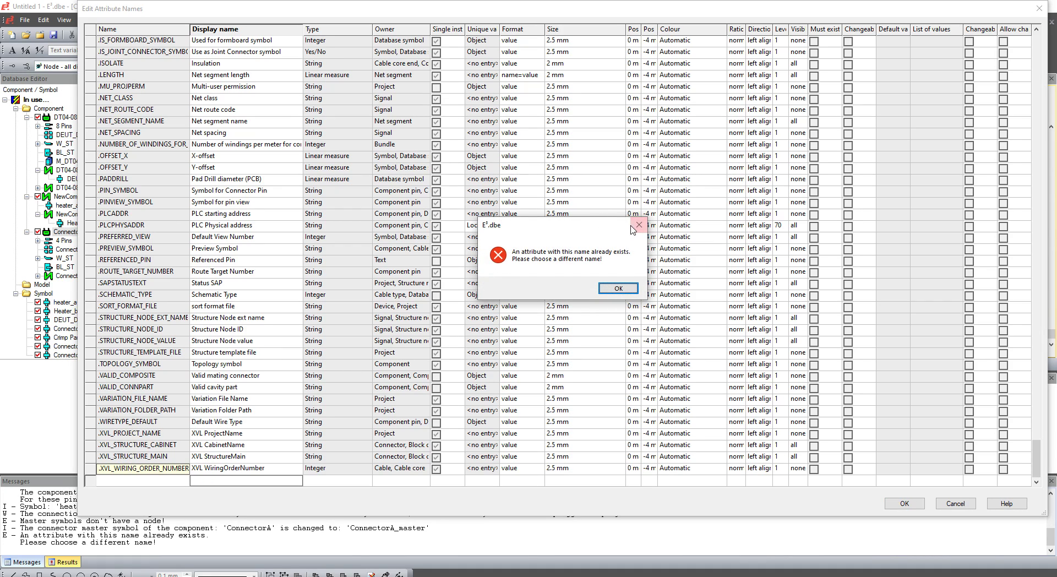
click(616, 287)
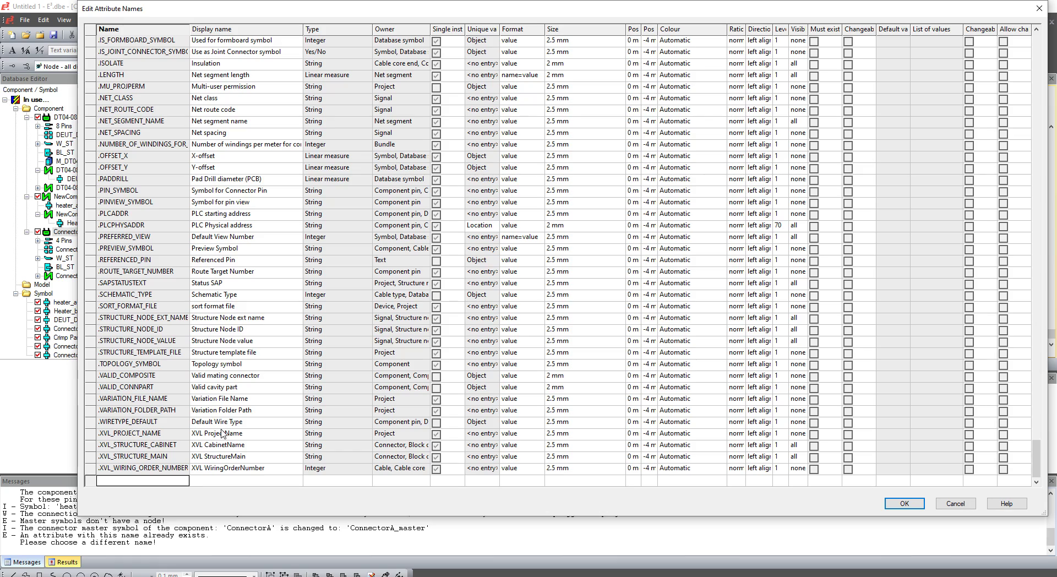
text(project)
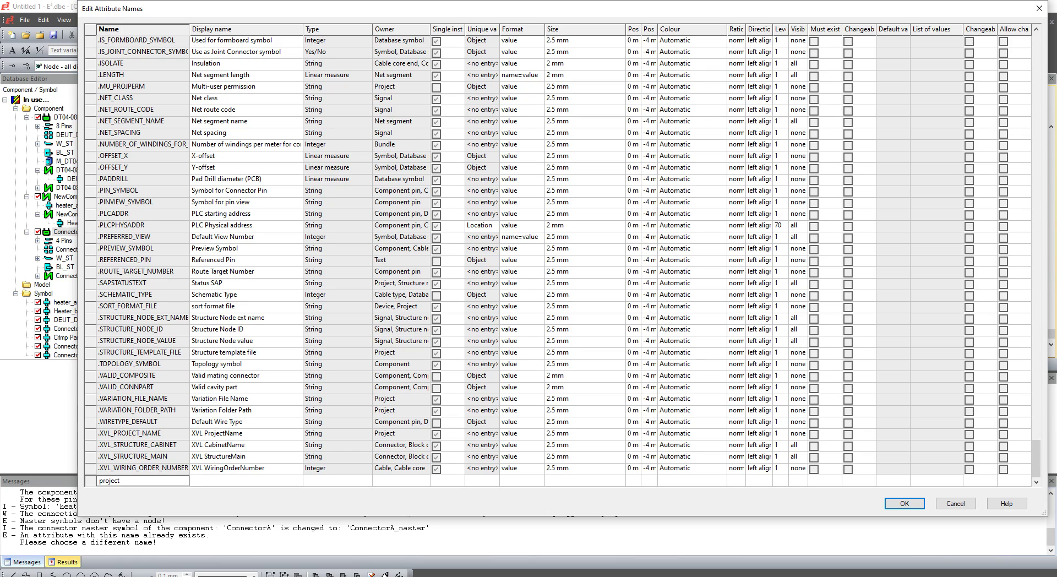
text(PROJECT_NAME)
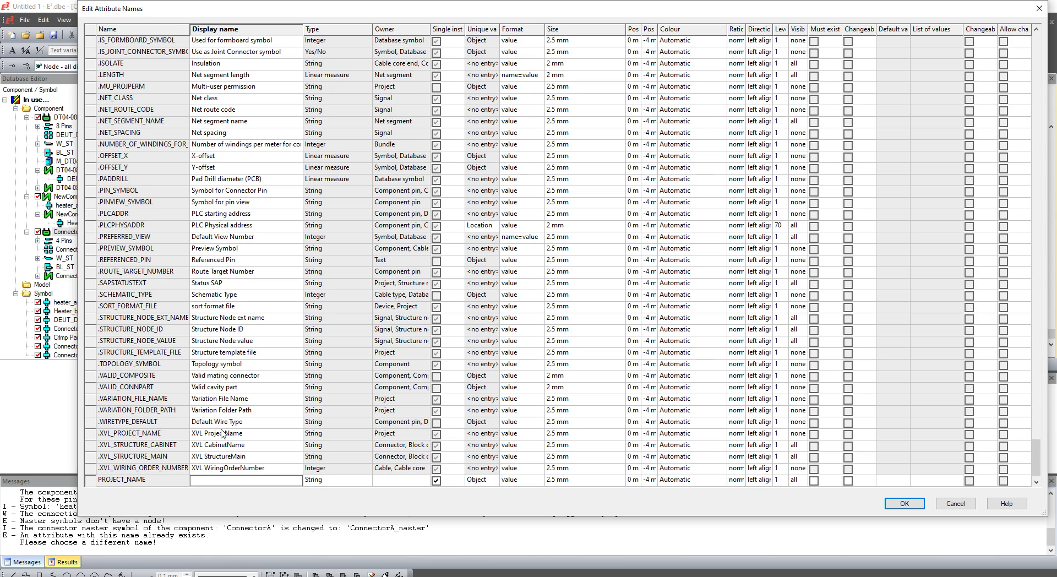
text(Project Name)
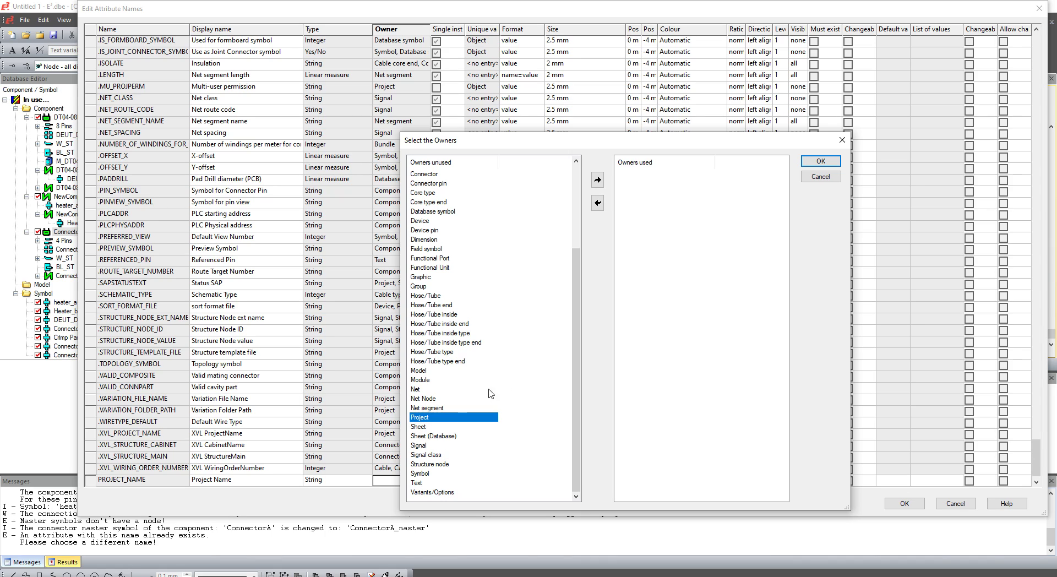
- Make Project the owner of PROJECT_NAME and confirm the Edit Attribute Names list
click(596, 180)
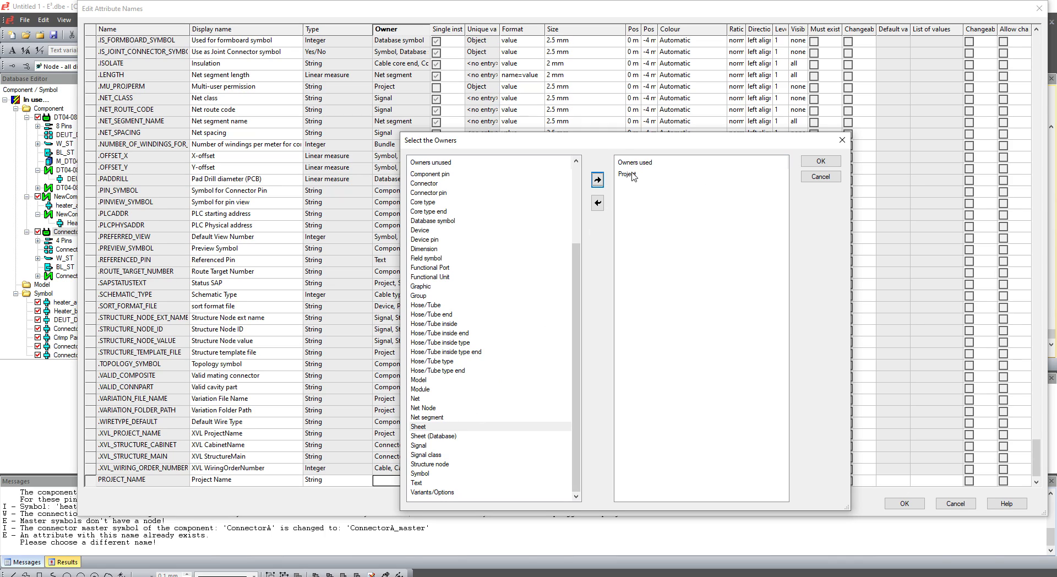
click(819, 162)
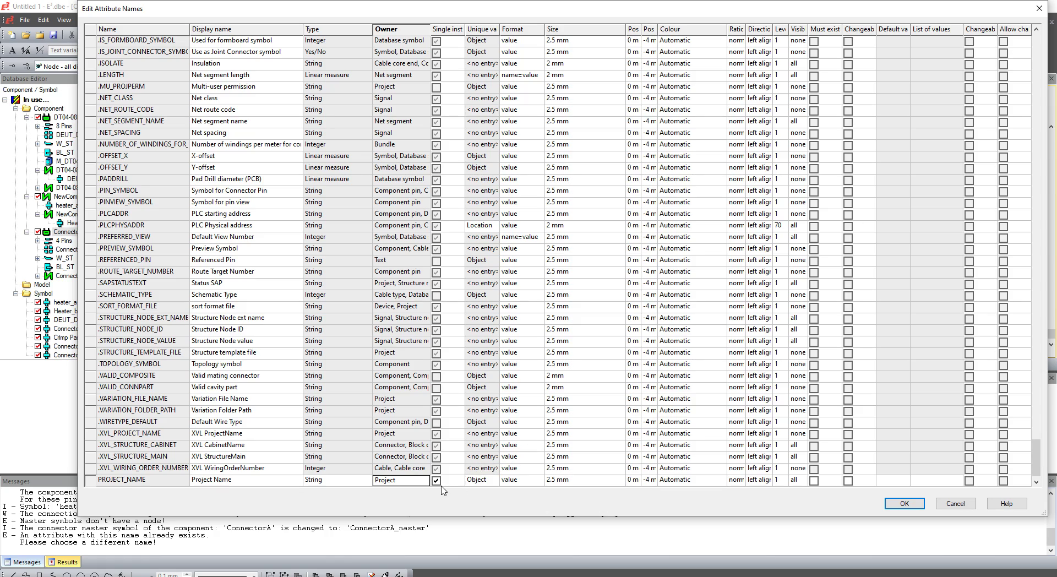
click(481, 445)
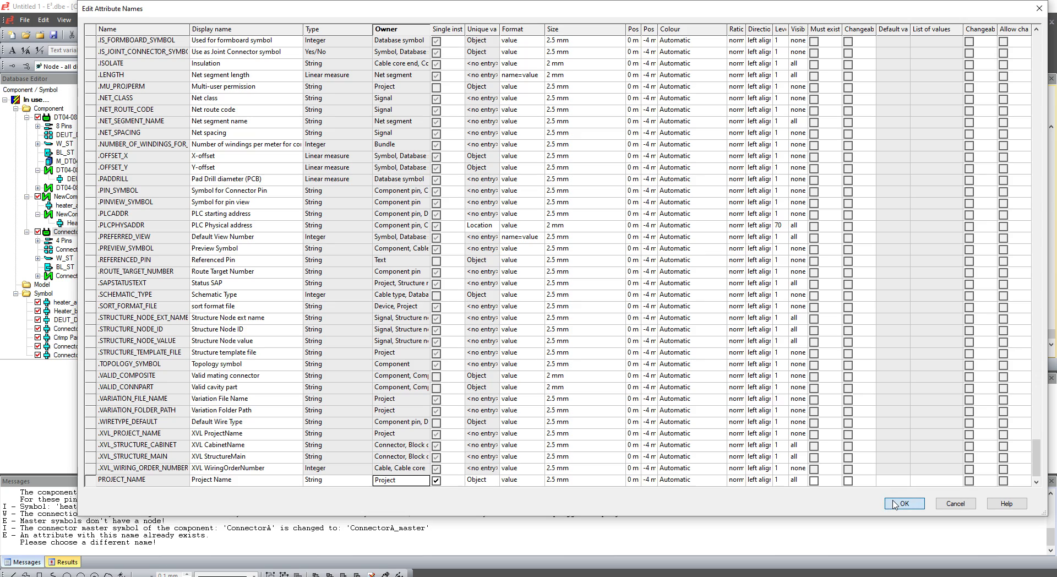
click(903, 503)
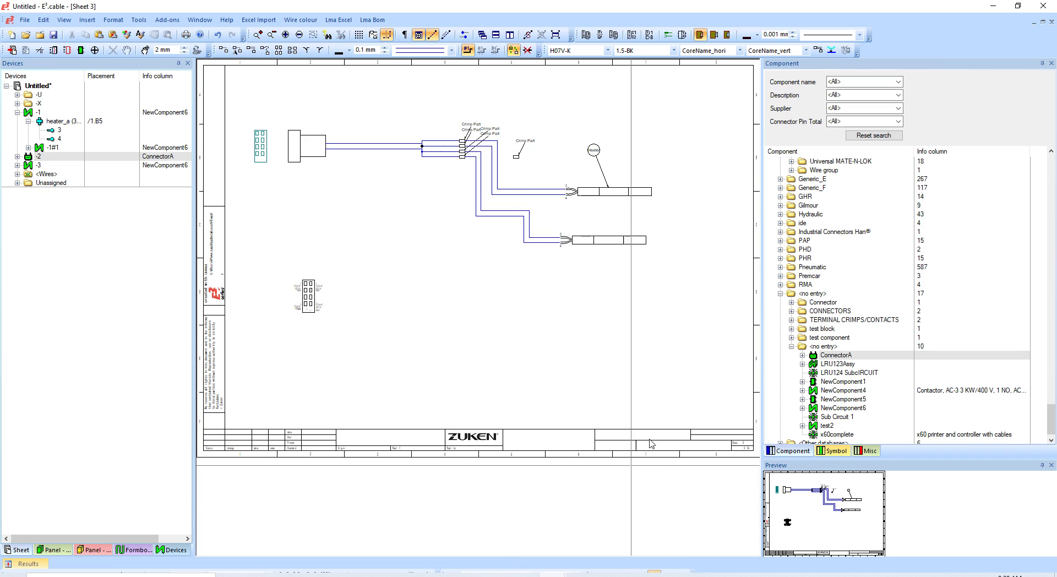
- Update the project configuration from the database and clear project highlighting
right_click(831, 311)
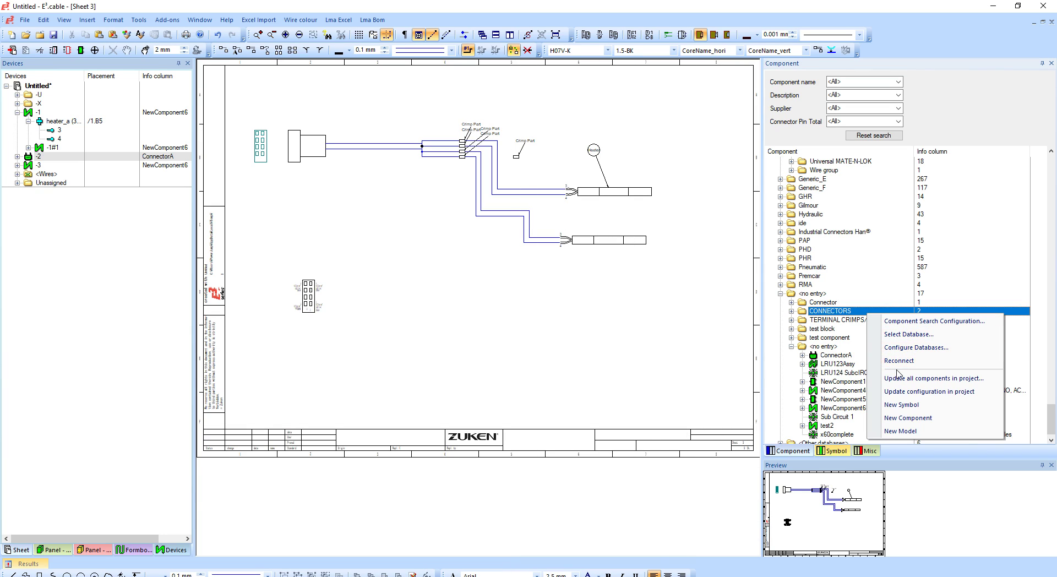
mouse_move(929, 391)
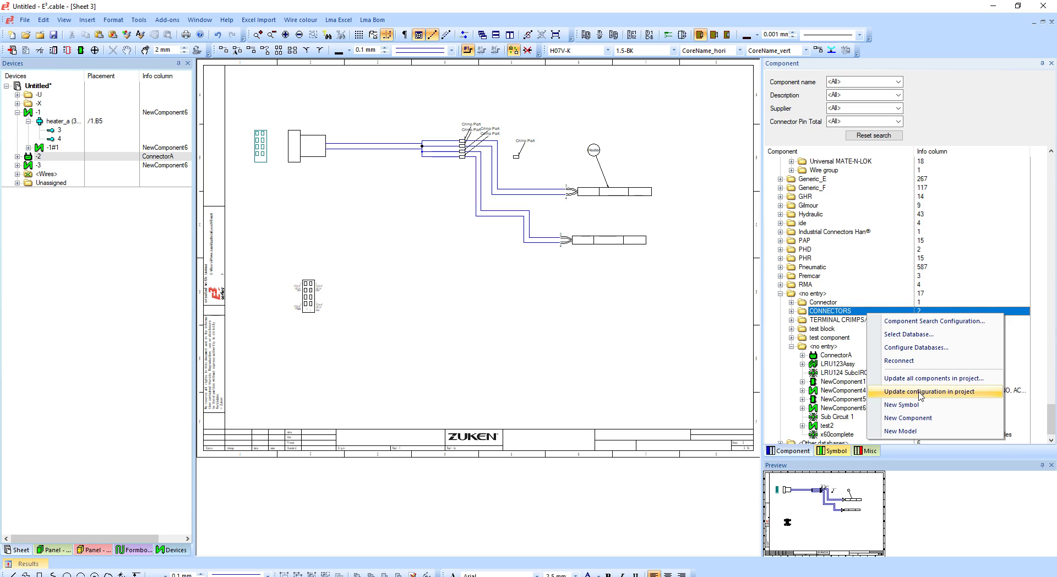
click(931, 391)
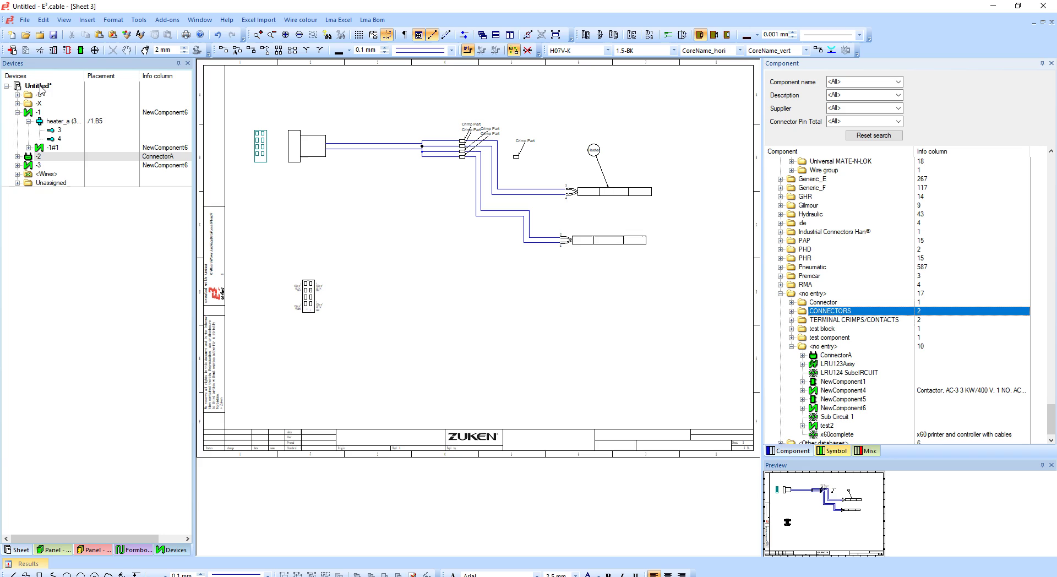
right_click(33, 85)
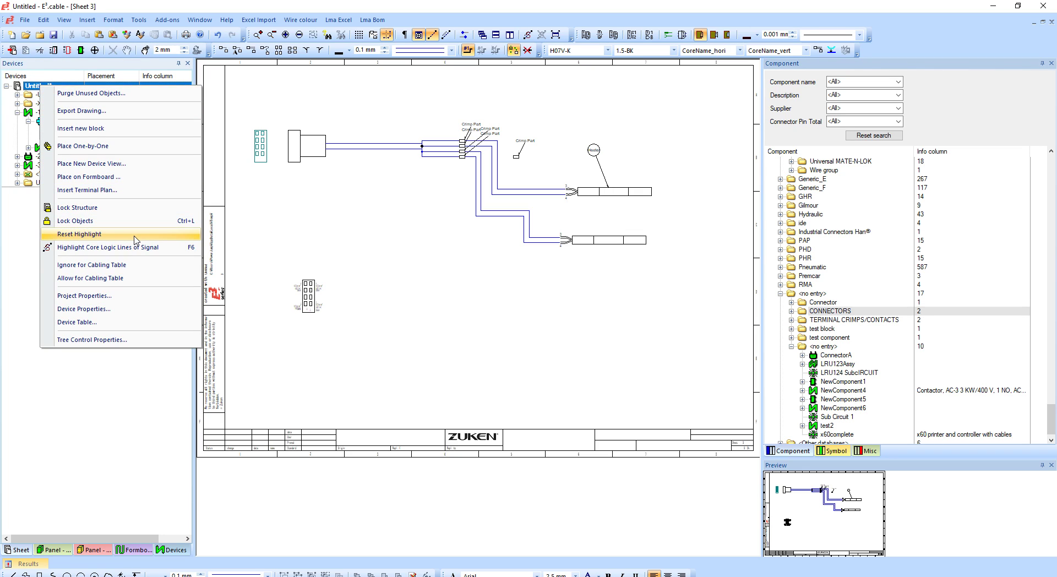
click(78, 234)
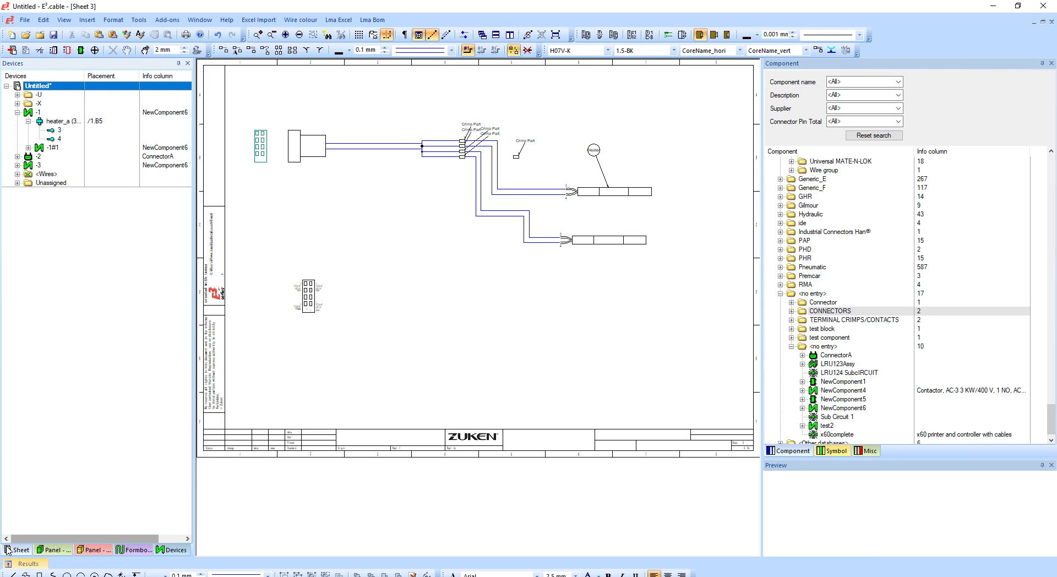
- Add a Project Name property with value example1 in Project Properties
right_click(40, 85)
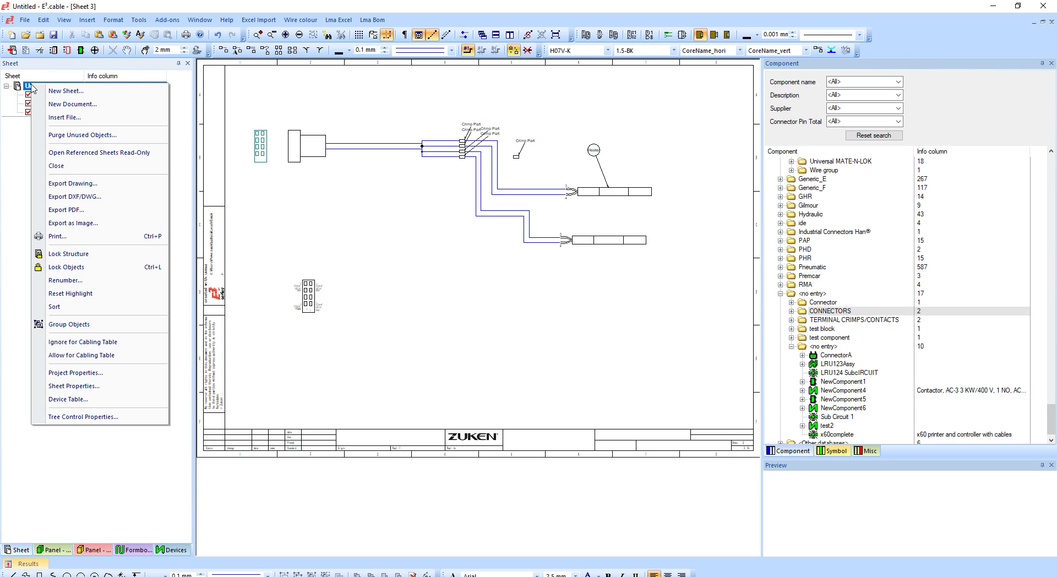
click(76, 372)
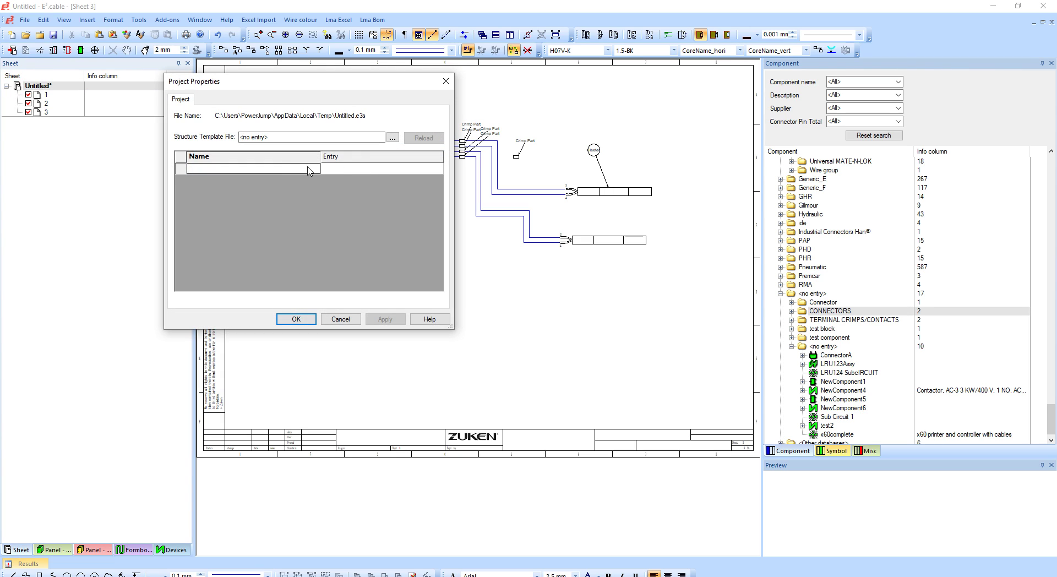
click(315, 169)
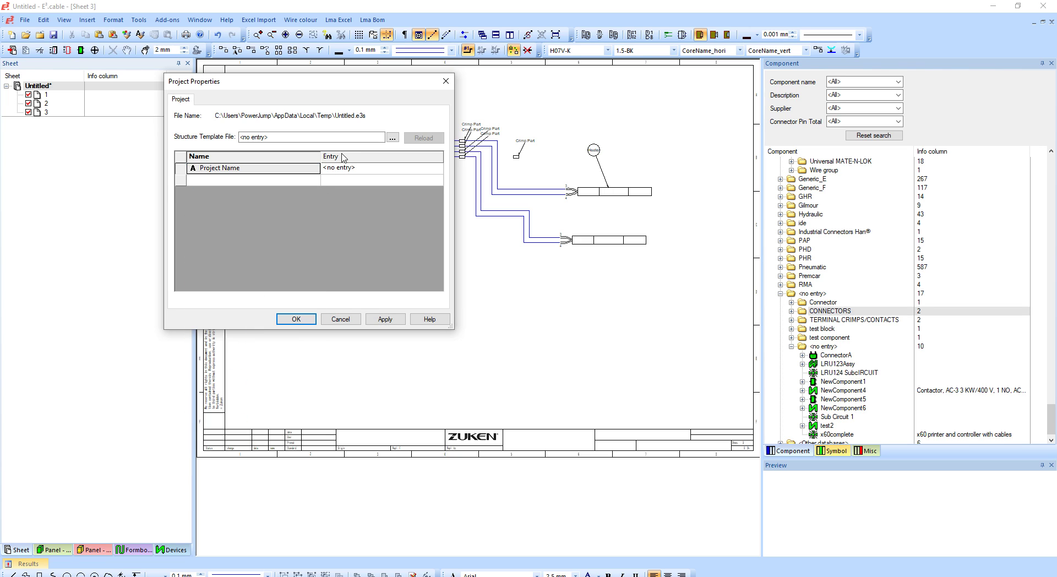
click(372, 168)
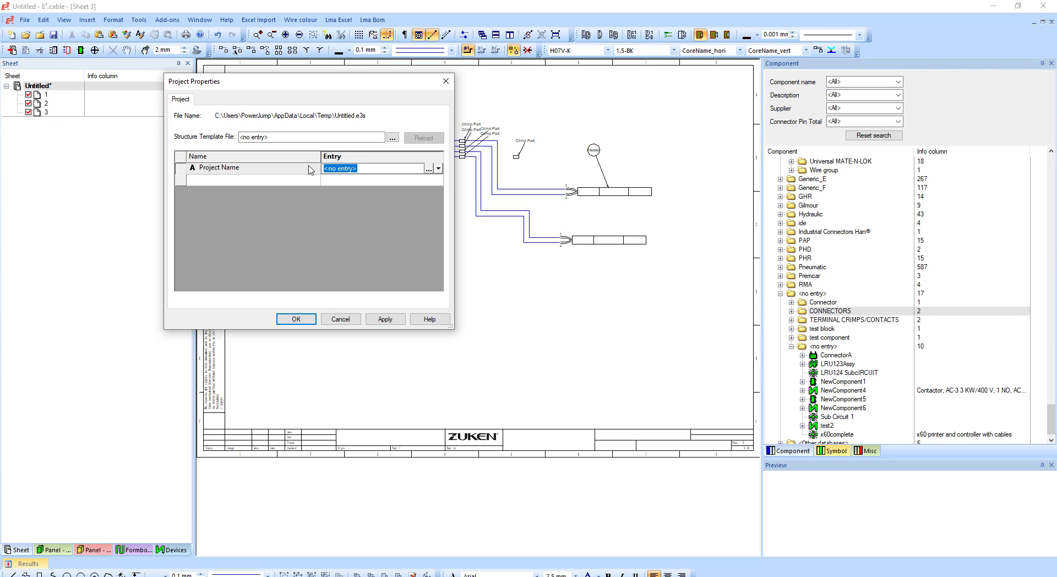
text(example1)
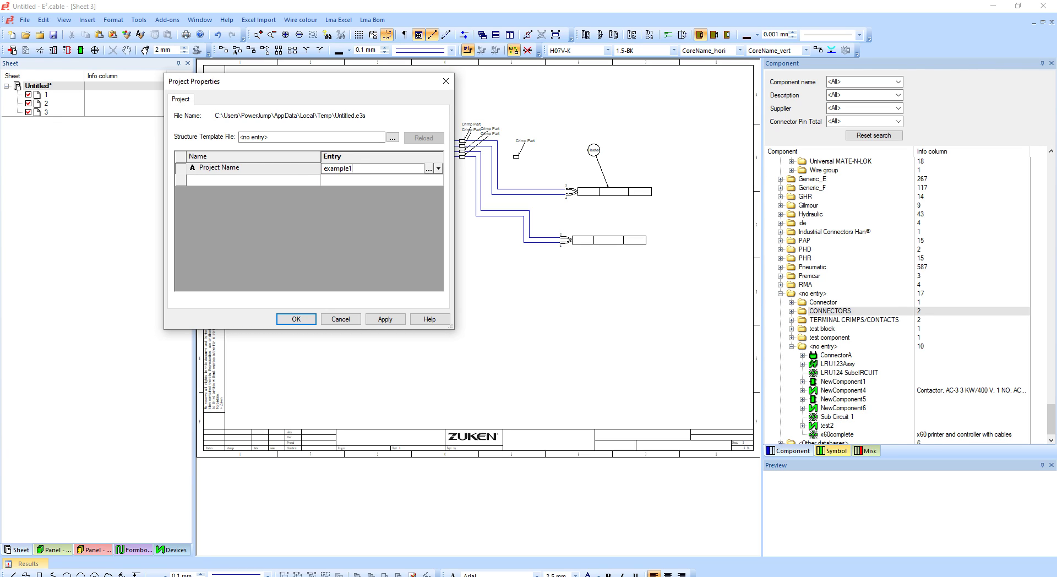
click(295, 319)
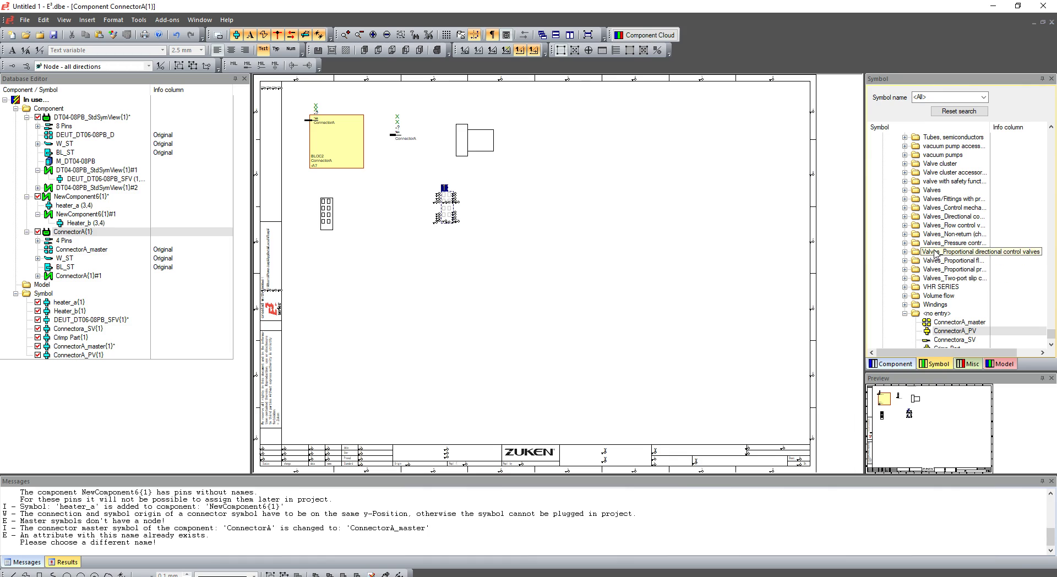
- Open DINA3 from Other databases > Misc_Sheet and list the available text types
click(969, 363)
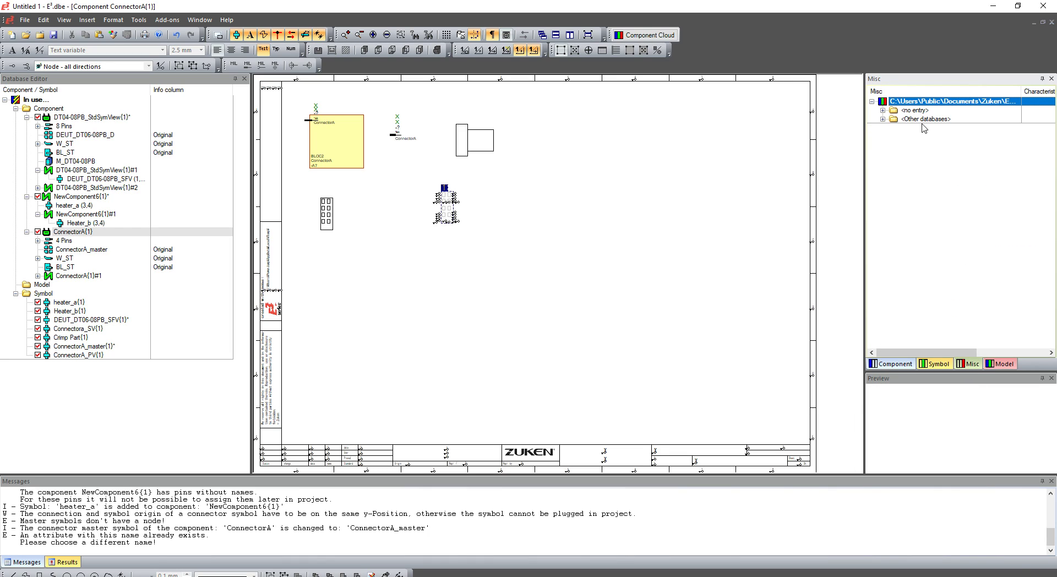
click(881, 110)
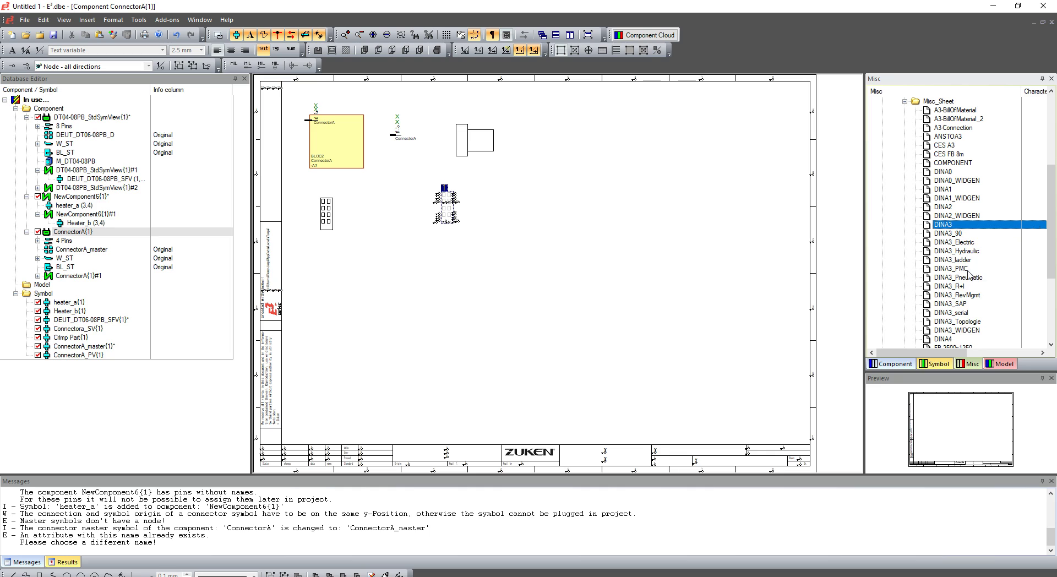
double_click(944, 223)
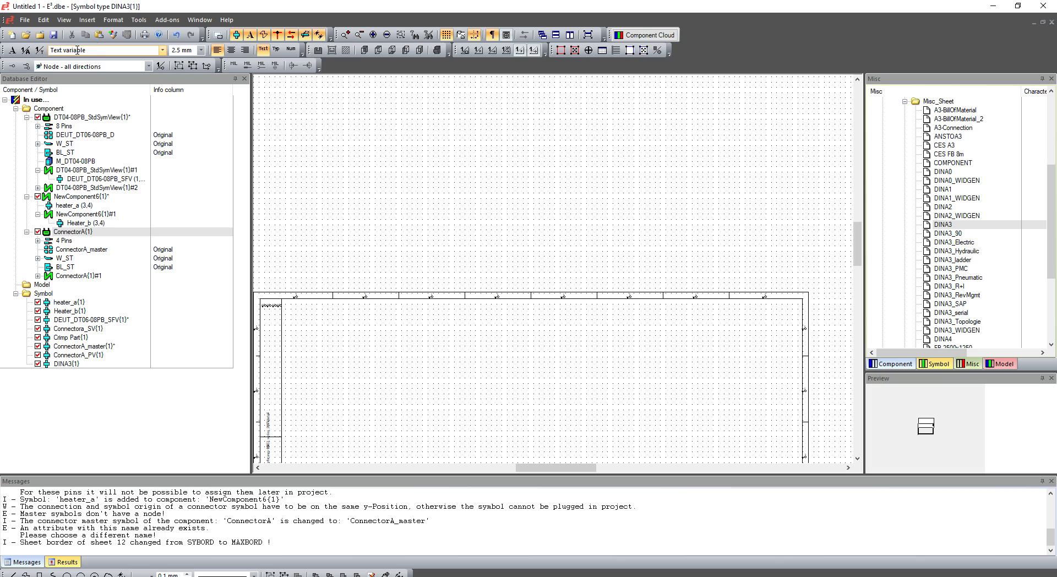
click(162, 50)
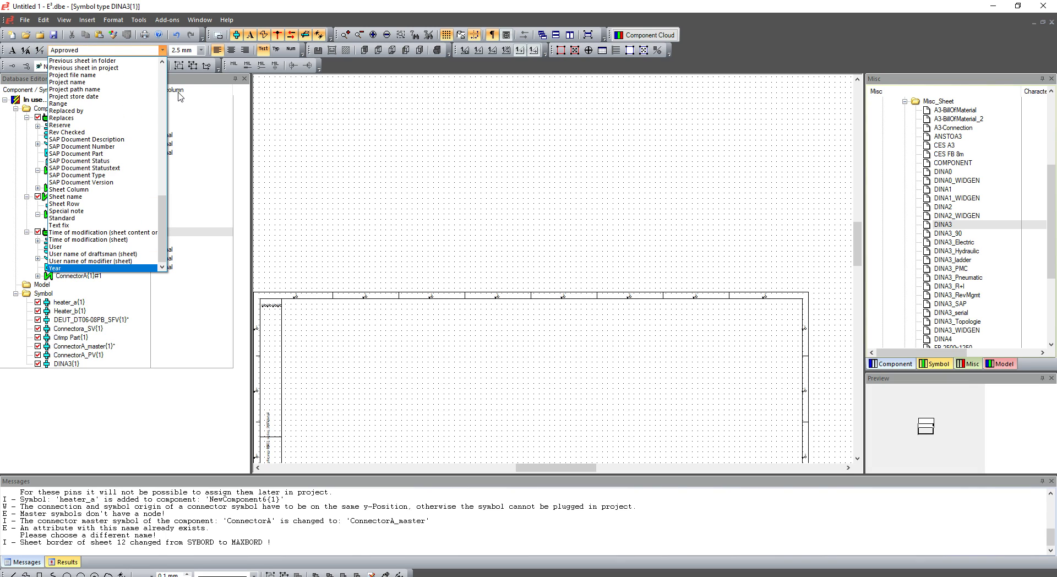
mouse_move(67, 82)
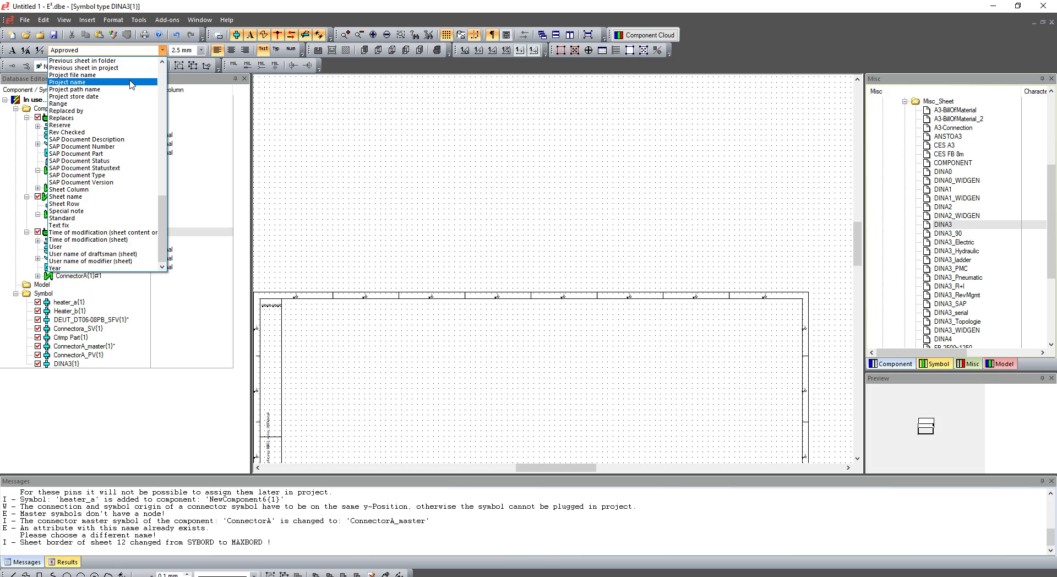
mouse_move(126, 85)
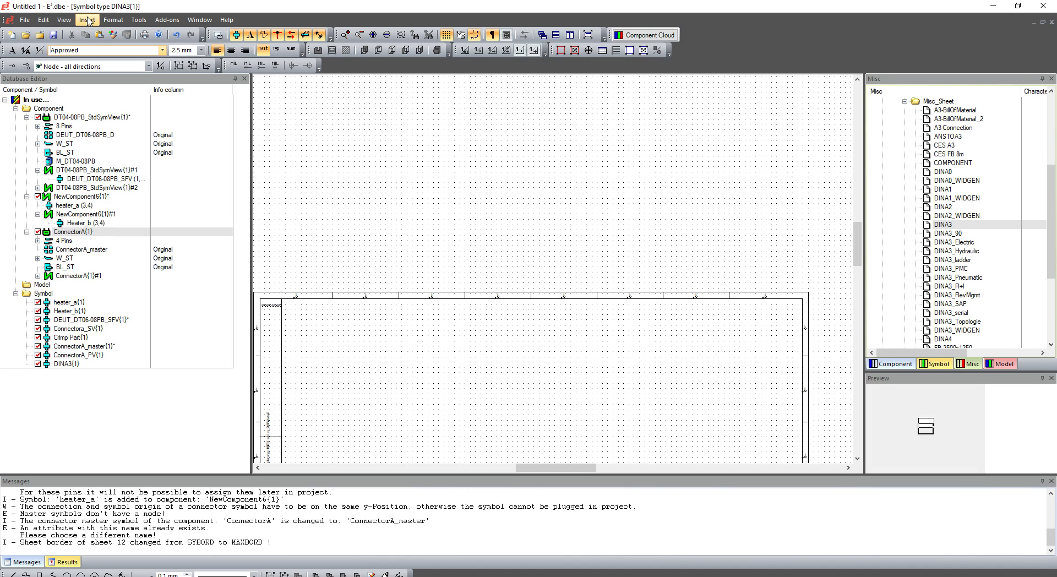
- Open Format > Text Types, select all, and scroll to the connection and port name entries
click(112, 19)
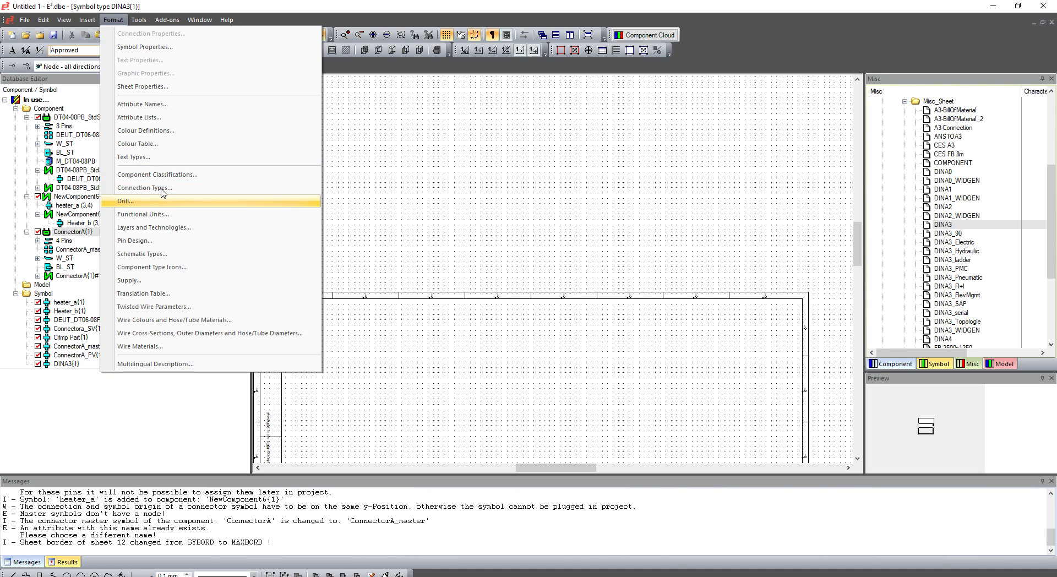
click(134, 157)
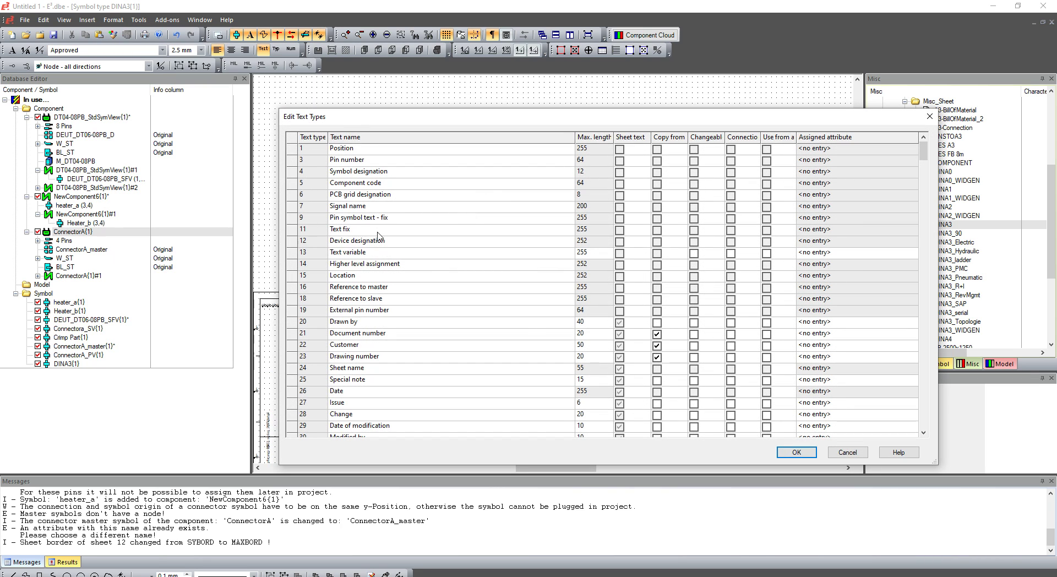
click(348, 137)
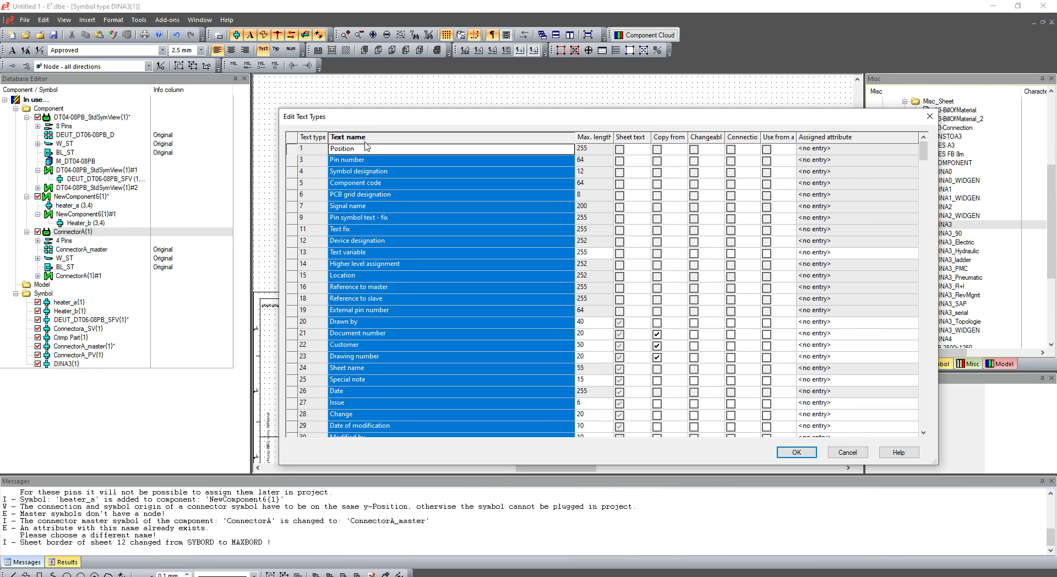
scroll(down, 3)
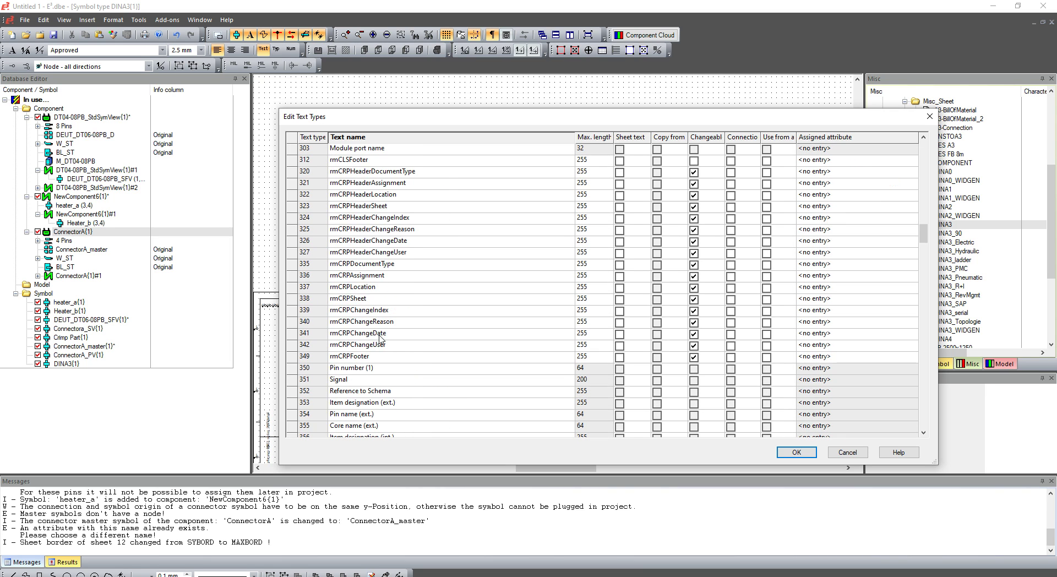
scroll(down, 3)
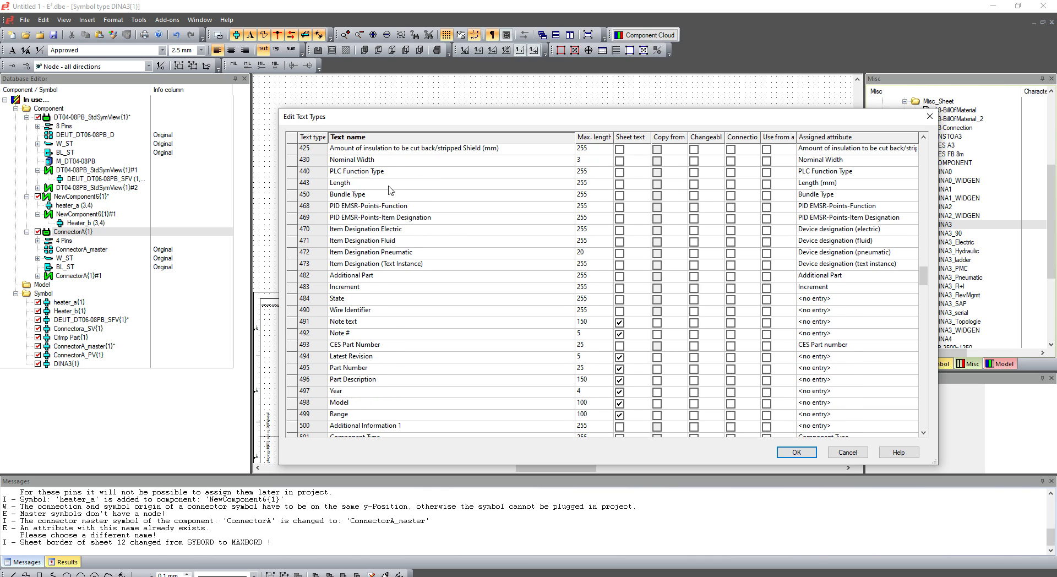
scroll(down, 3)
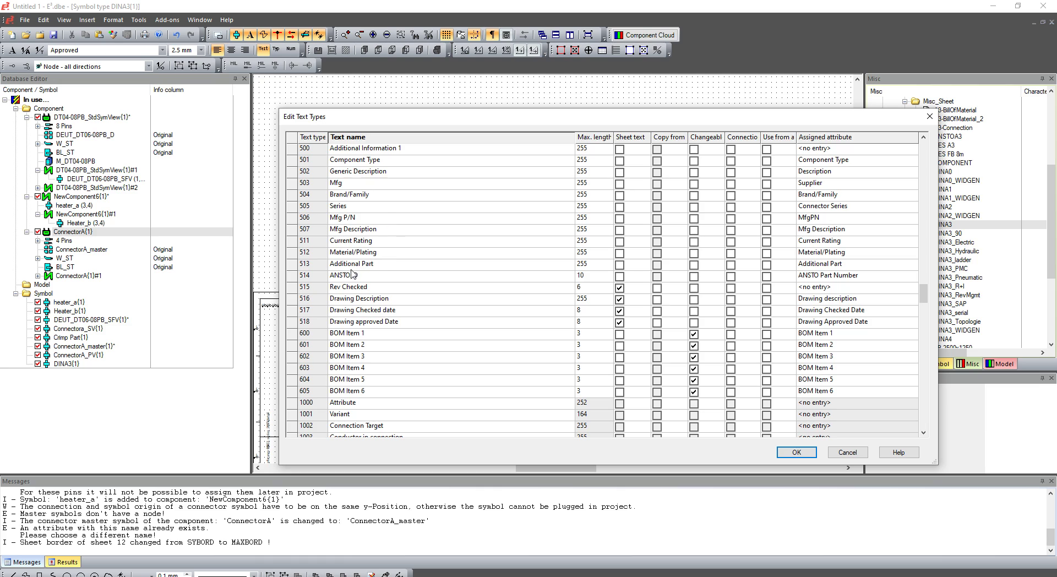
scroll(down, 3)
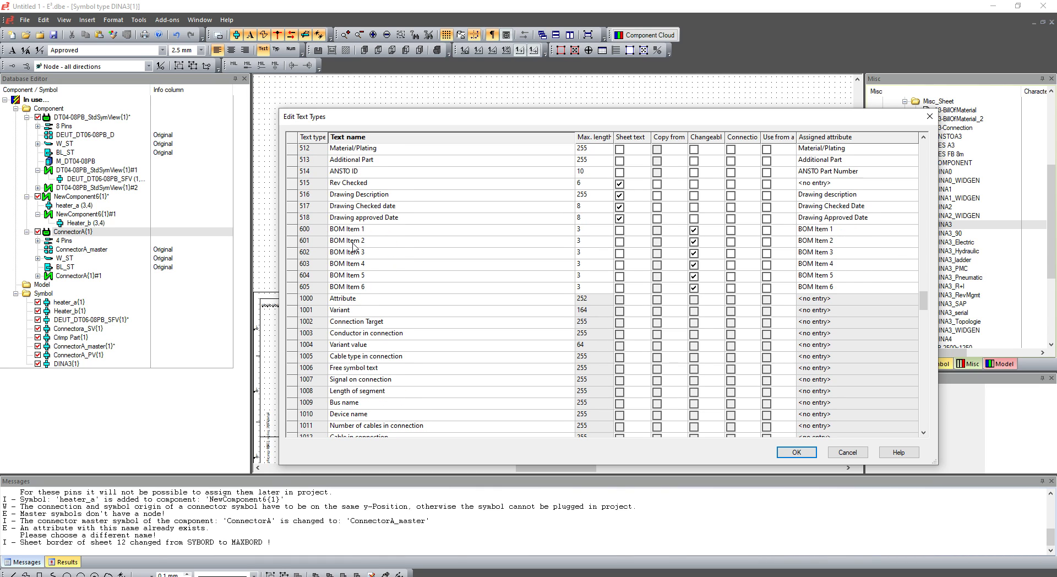
mouse_move(368, 297)
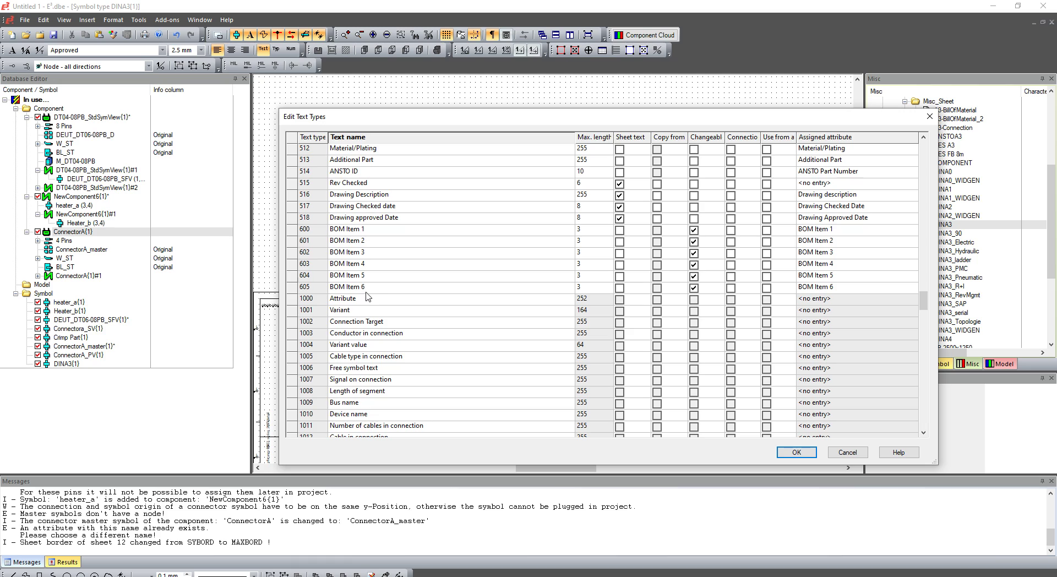
scroll(down, 3)
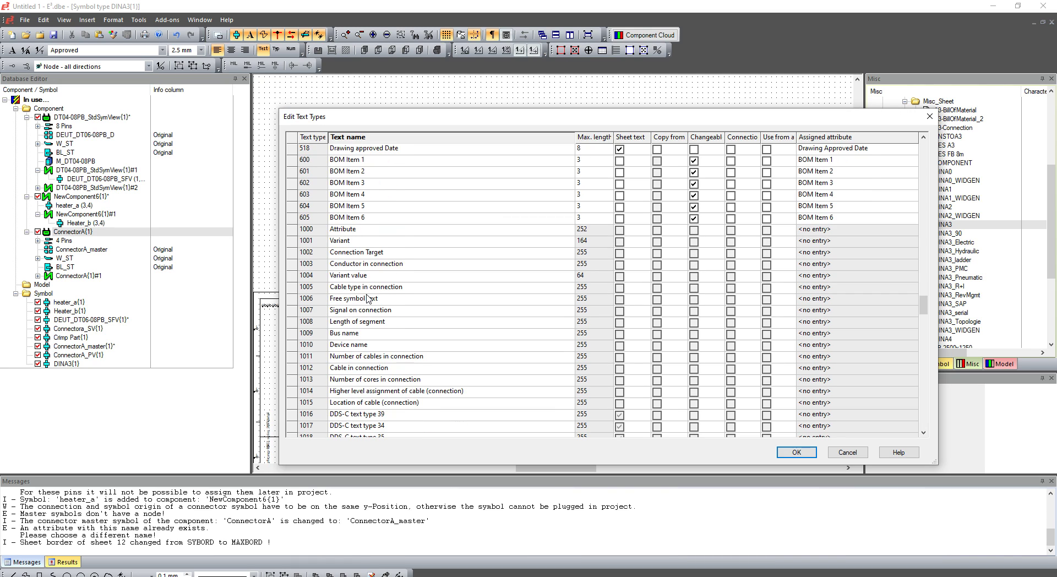
scroll(down, 3)
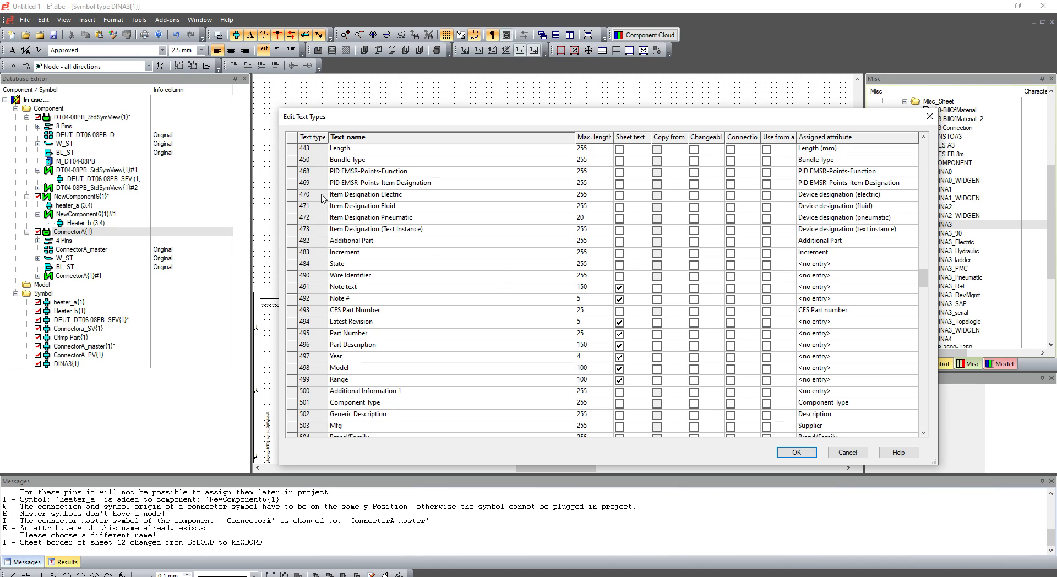
mouse_move(328, 195)
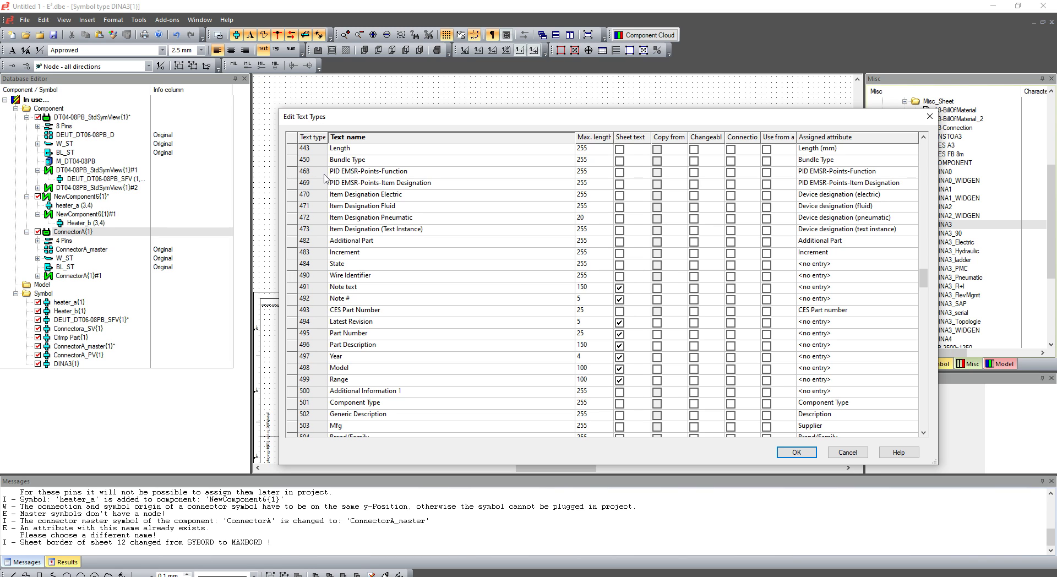
scroll(down, 3)
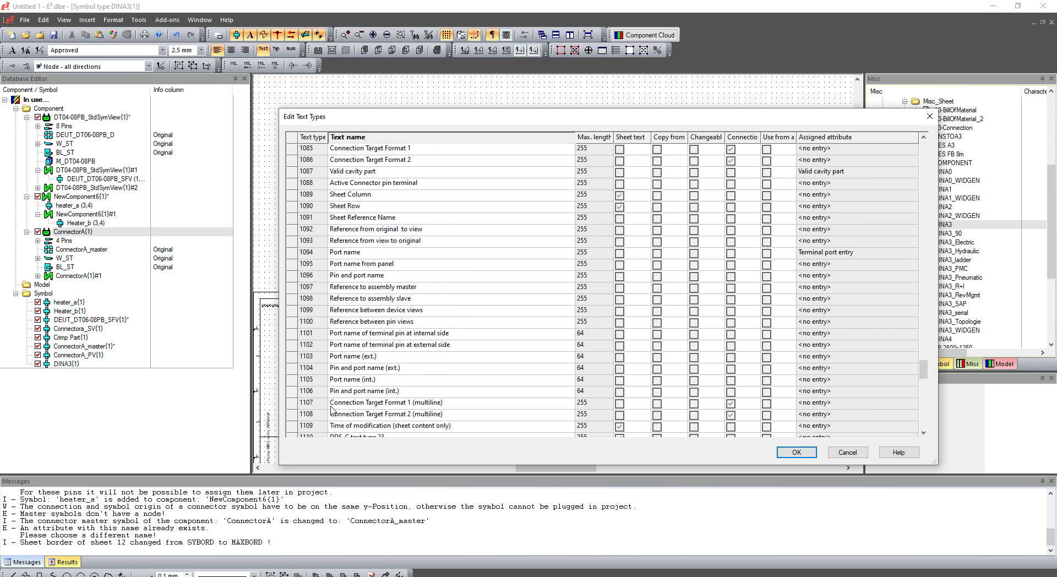
- Add text type 467 'Global project name', ticked as Sheet text, assigned the Project Name attribute
scroll(down, 3)
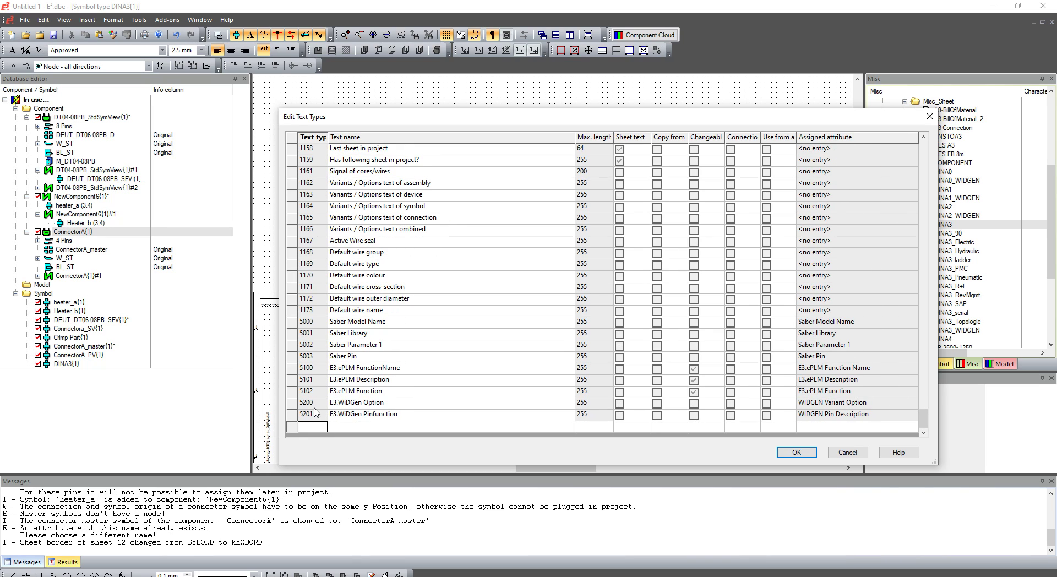
text(467)
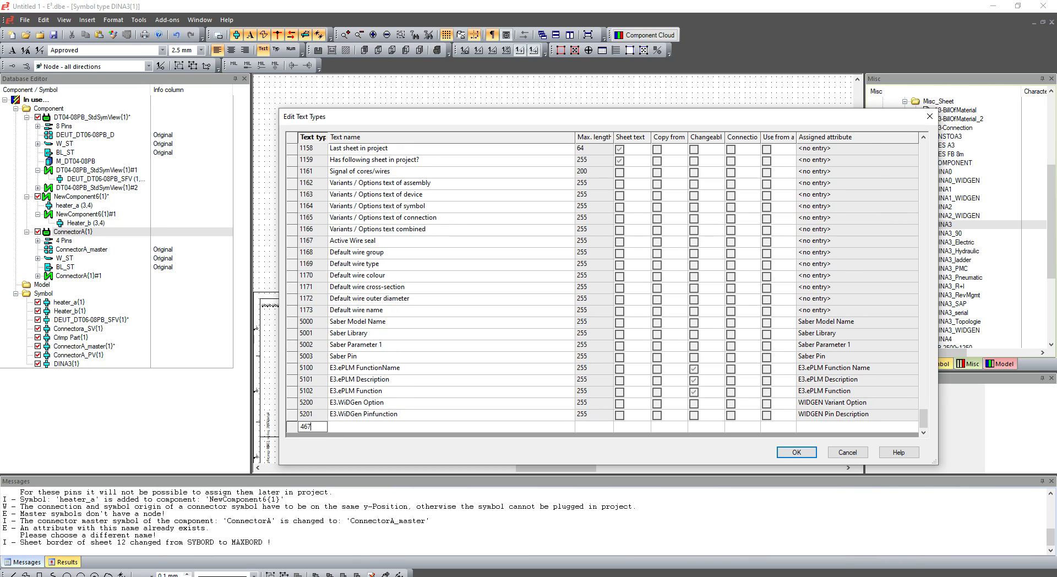
text(Global project name)
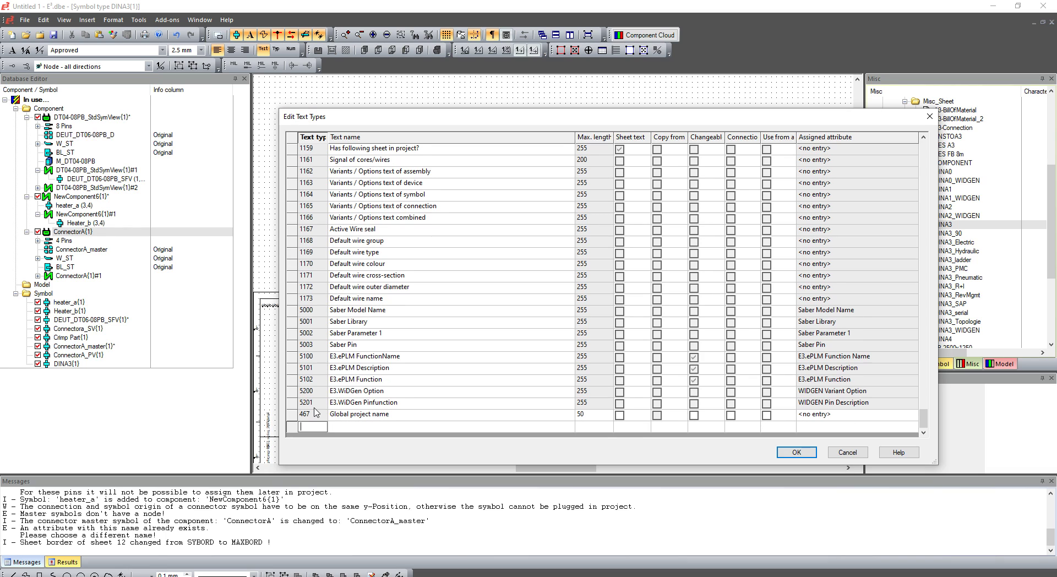
mouse_move(632, 420)
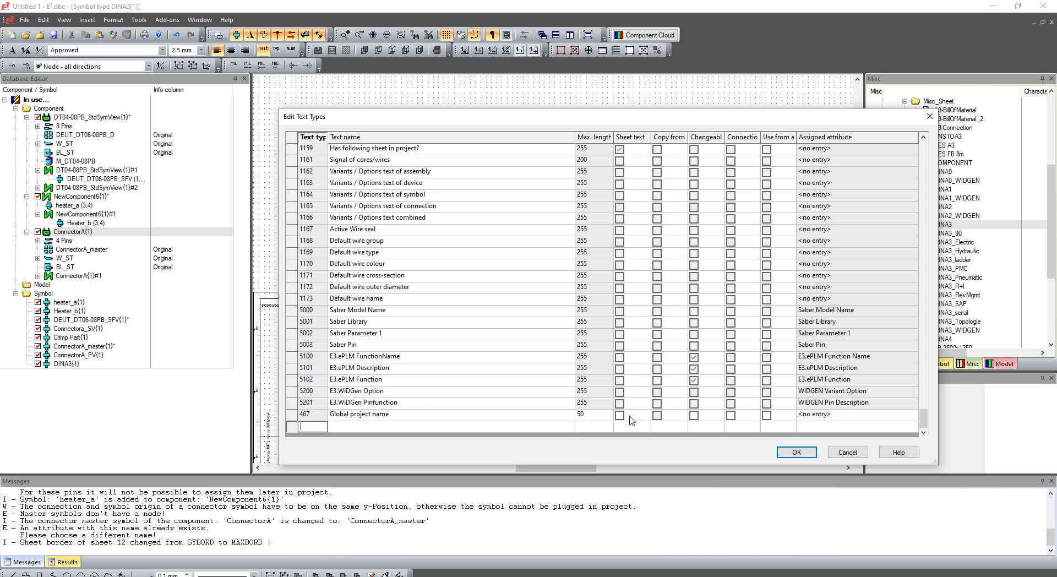
click(619, 414)
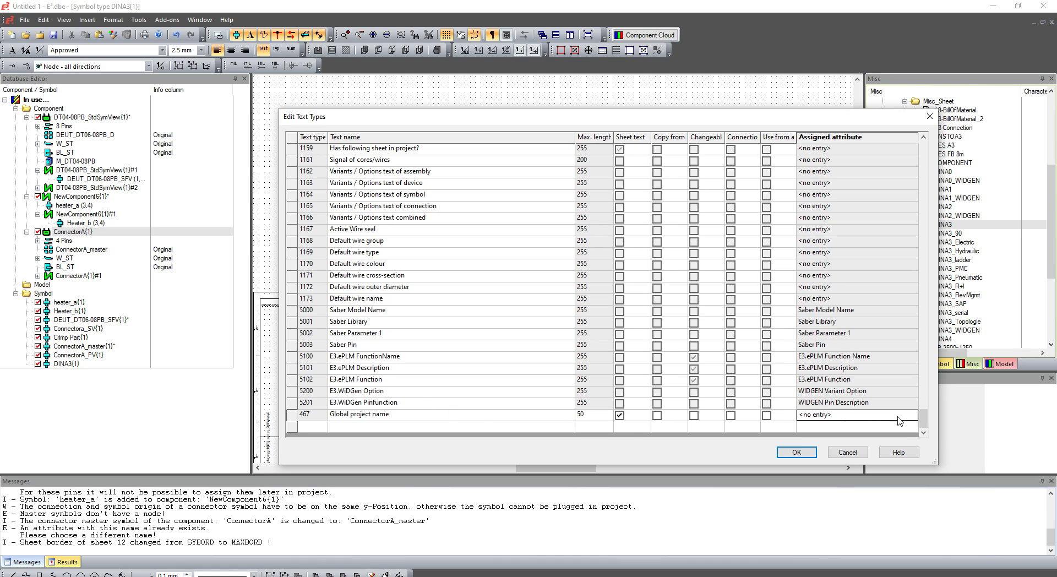
click(914, 416)
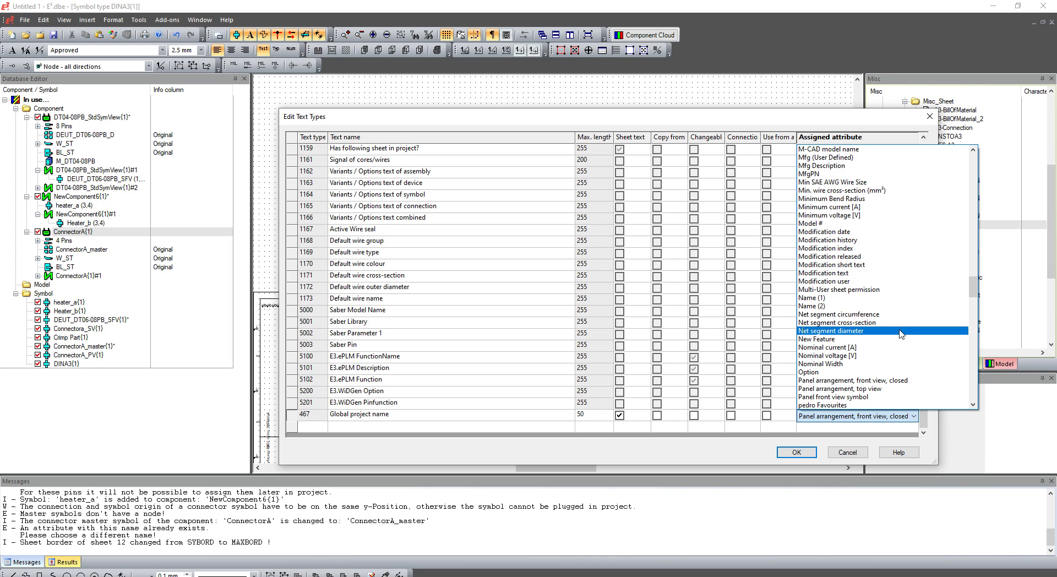
scroll(down, 3)
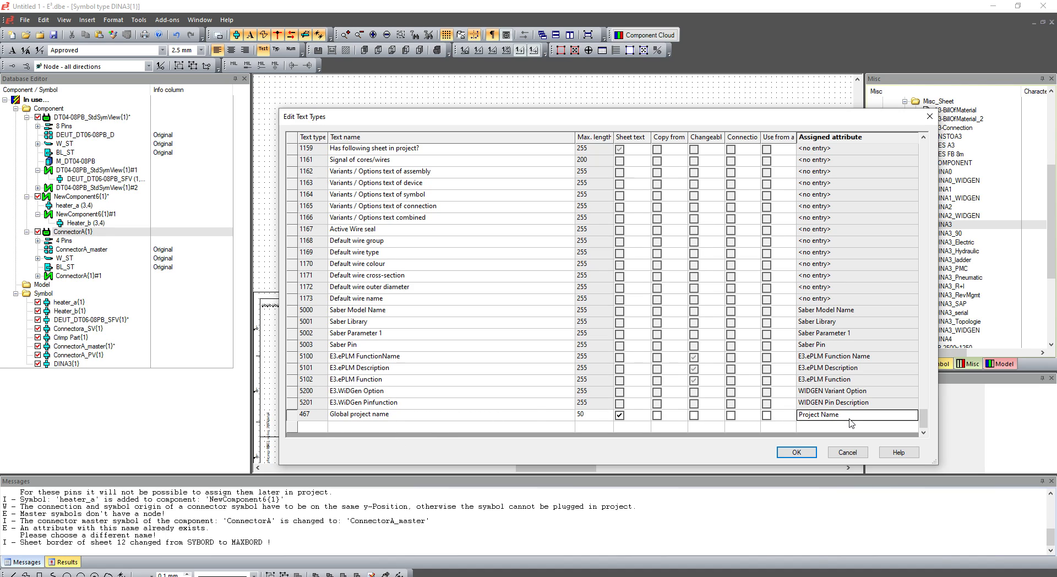
mouse_move(414, 432)
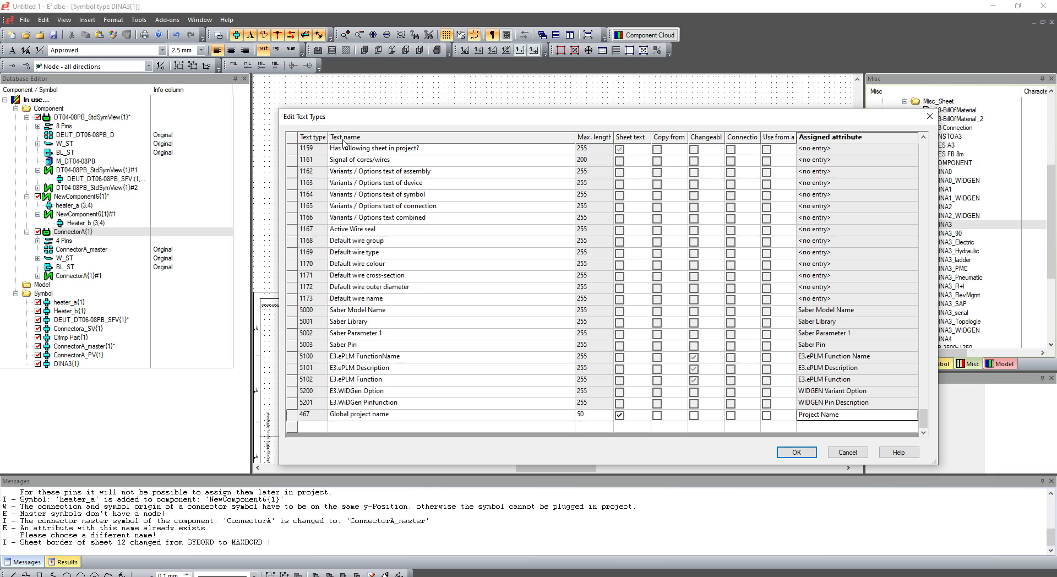
mouse_move(474, 376)
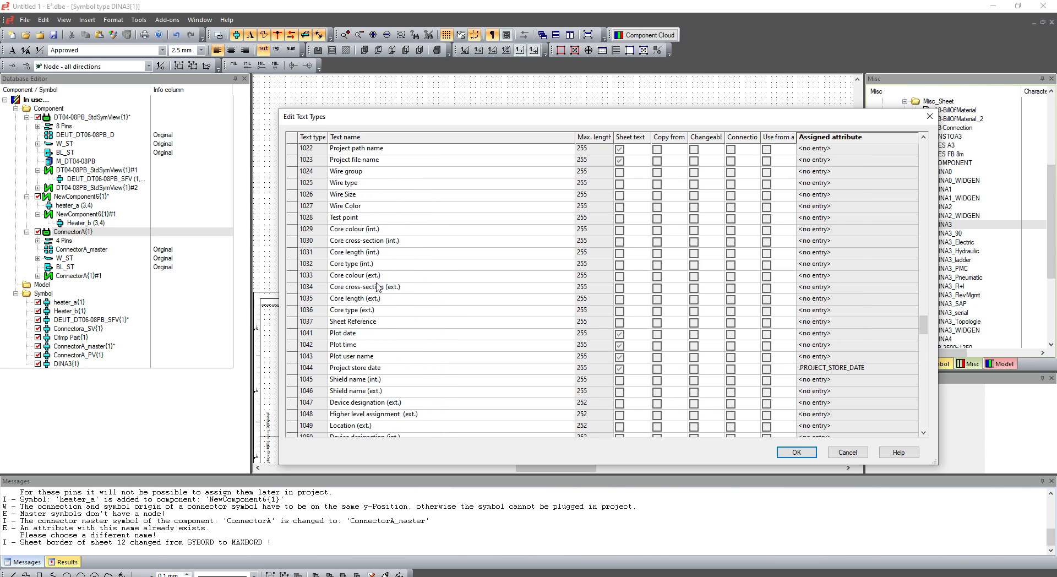
- Rename text type 467 to Project Title and confirm the Text Types dialog
scroll(down, 3)
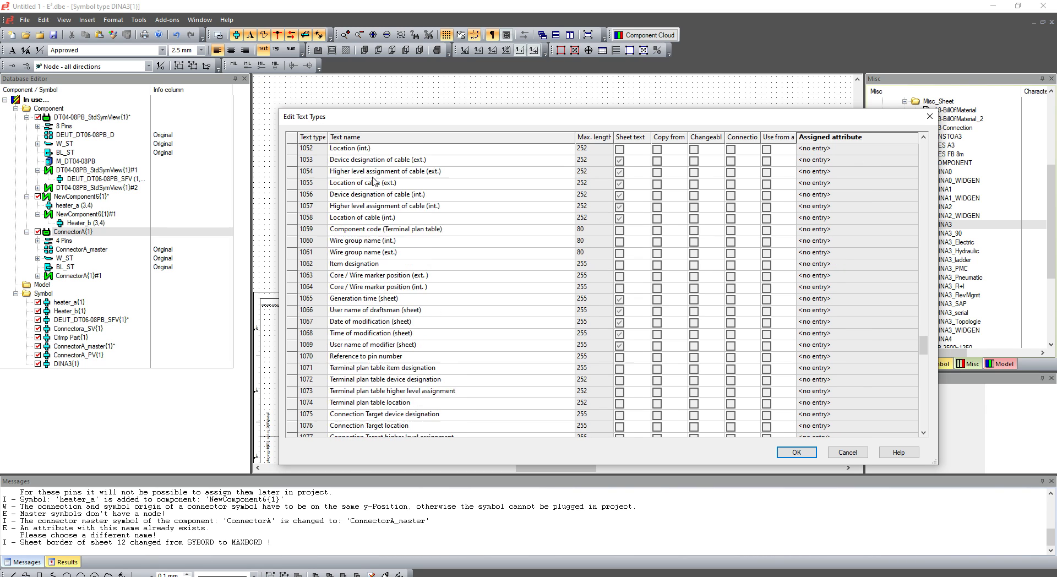
scroll(down, 3)
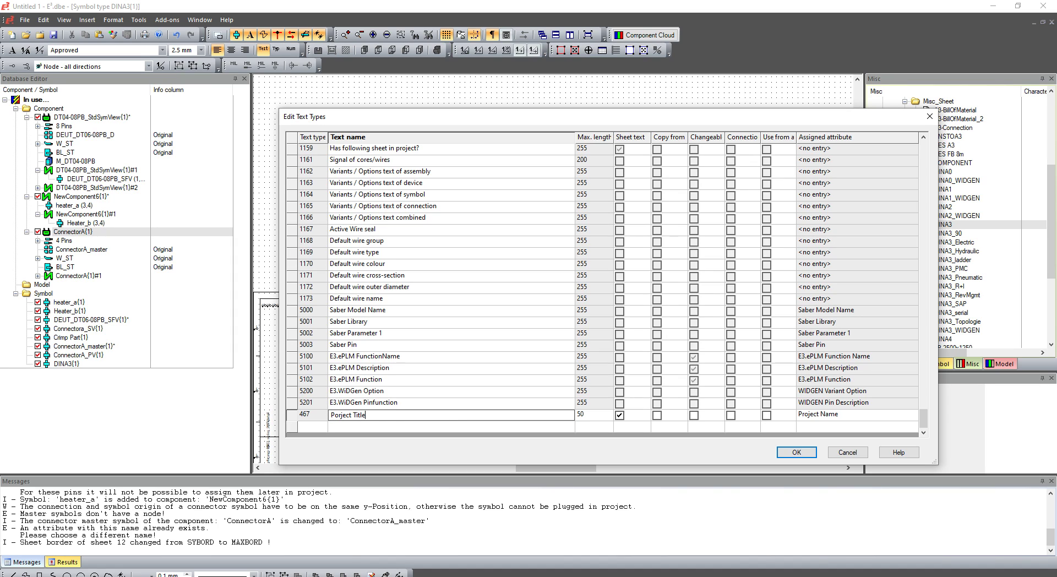
click(795, 452)
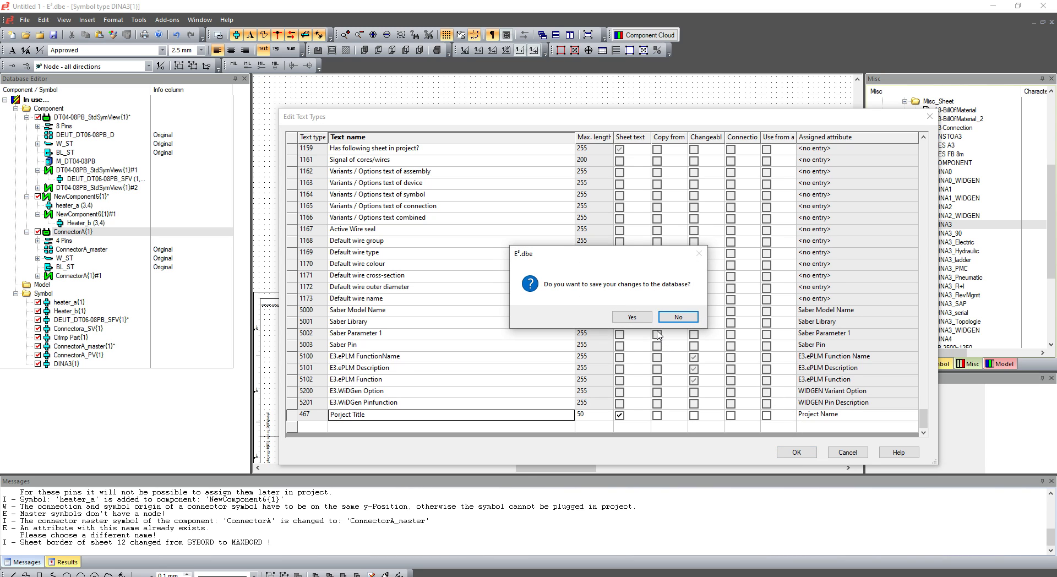
- Save text types to the database and place a Project Title text on the DINA3 border
click(677, 317)
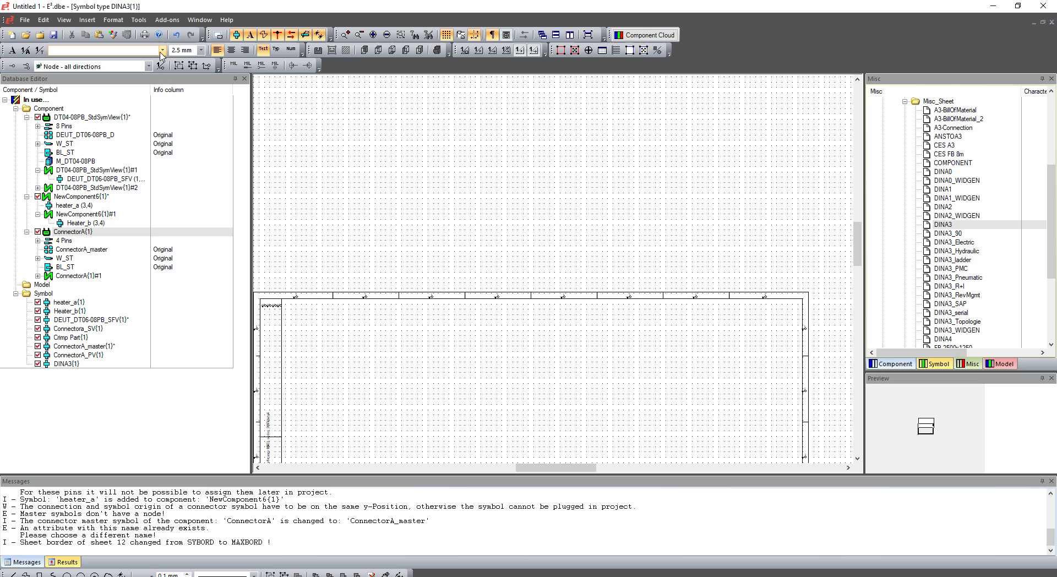
click(161, 49)
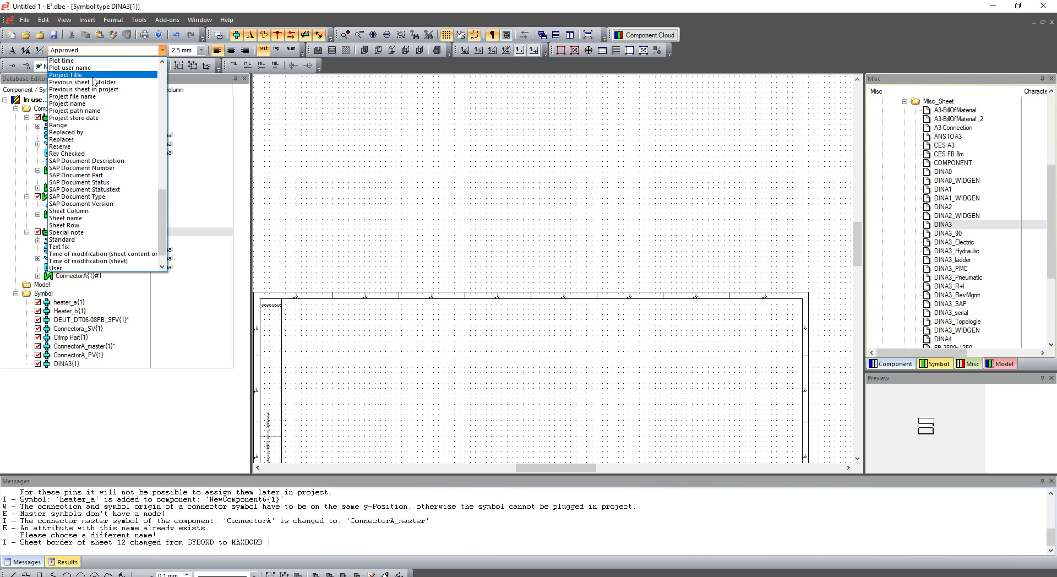
click(65, 75)
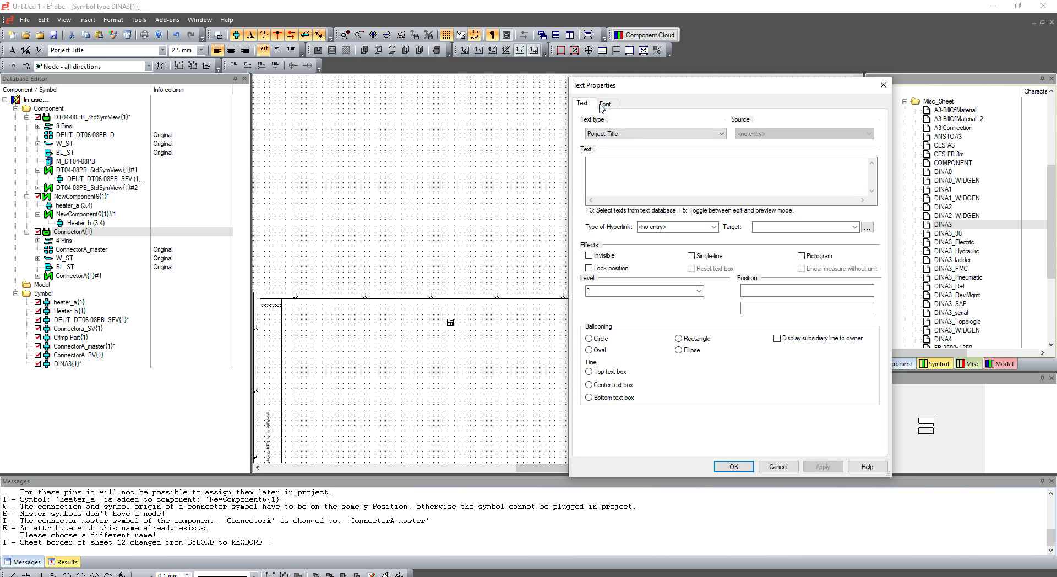
click(604, 103)
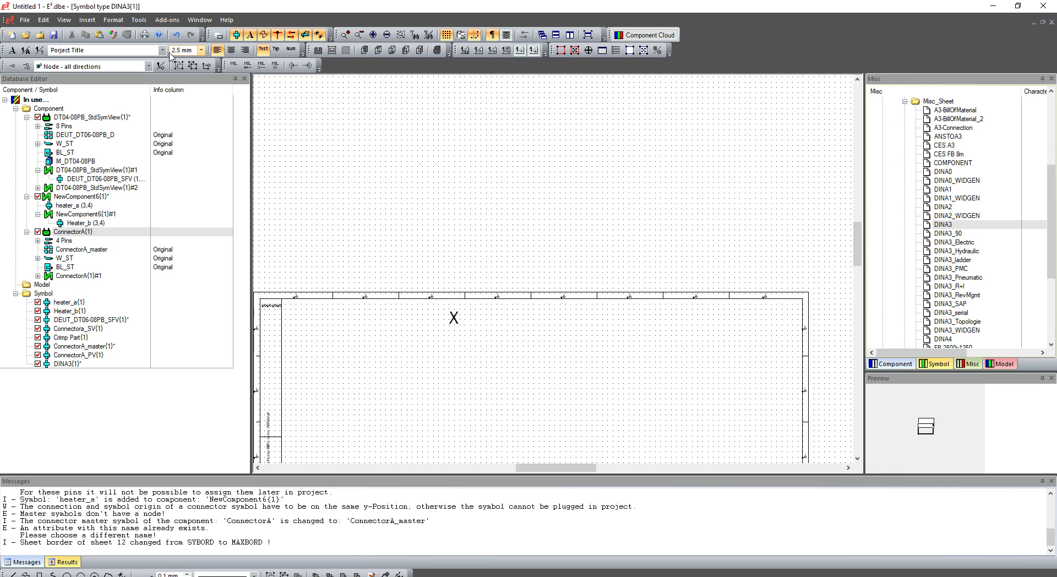
click(114, 18)
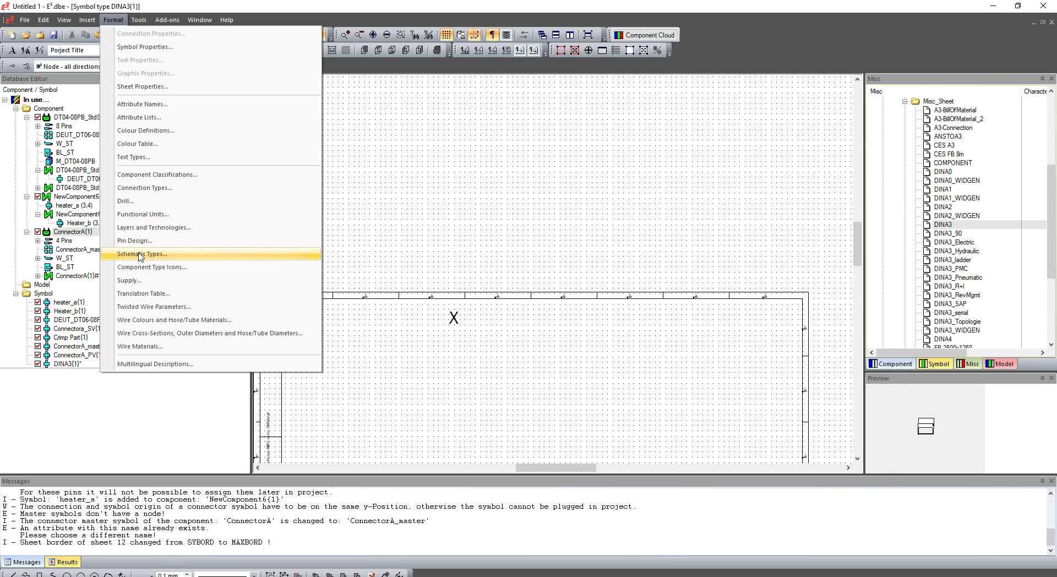
click(134, 157)
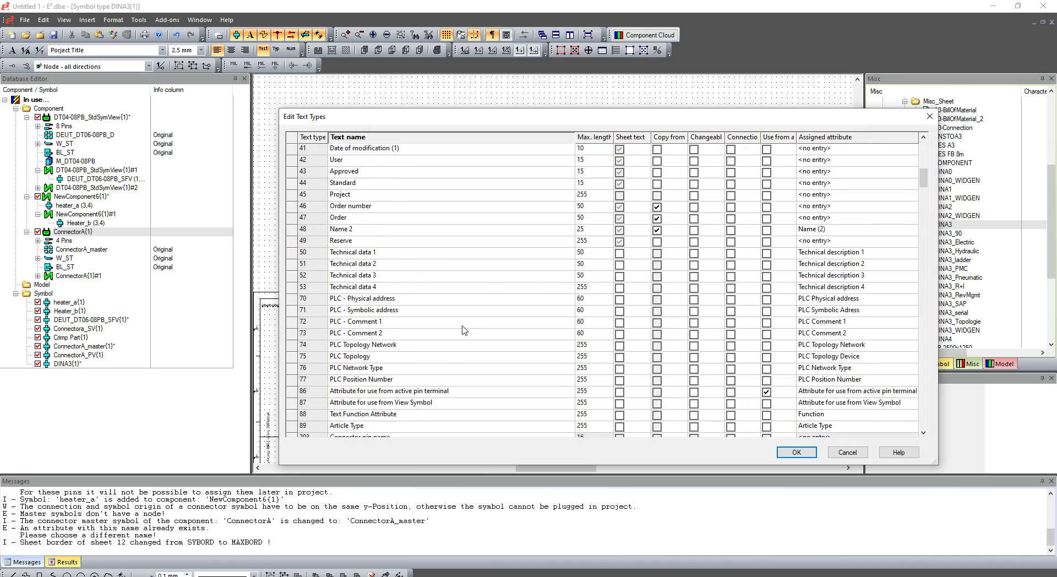
scroll(down, 3)
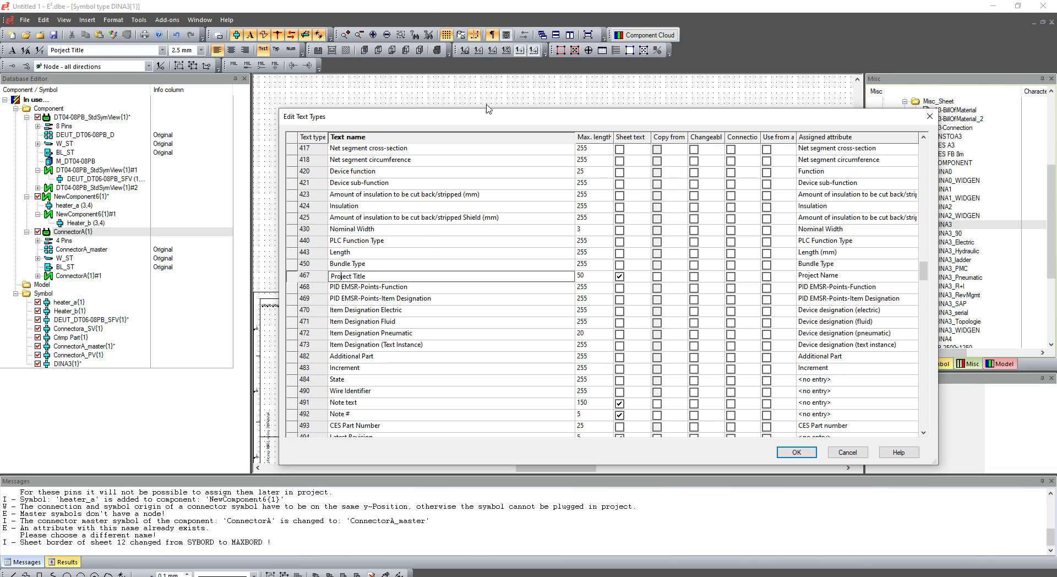
mouse_move(450, 302)
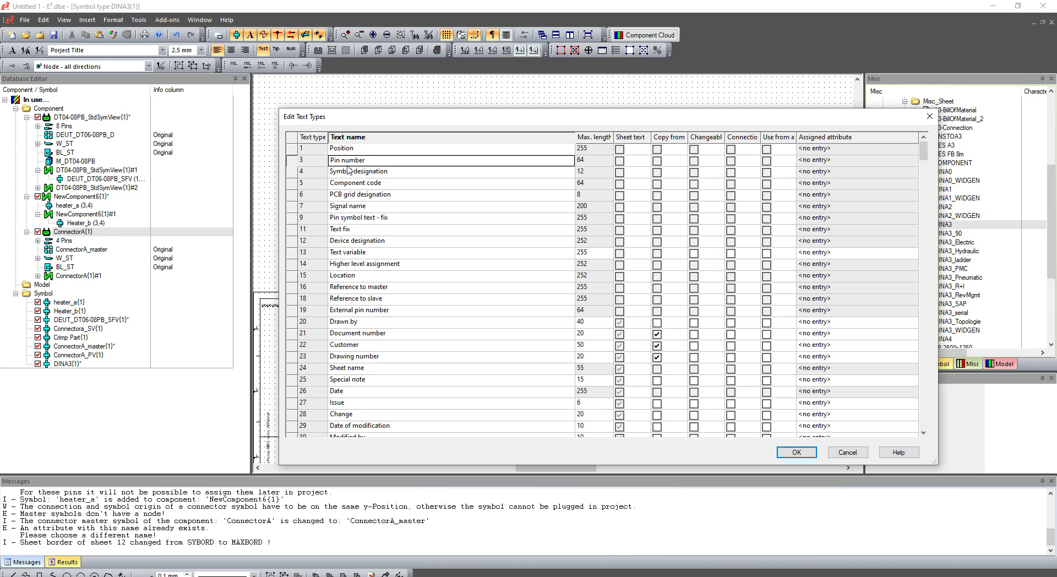
mouse_move(383, 218)
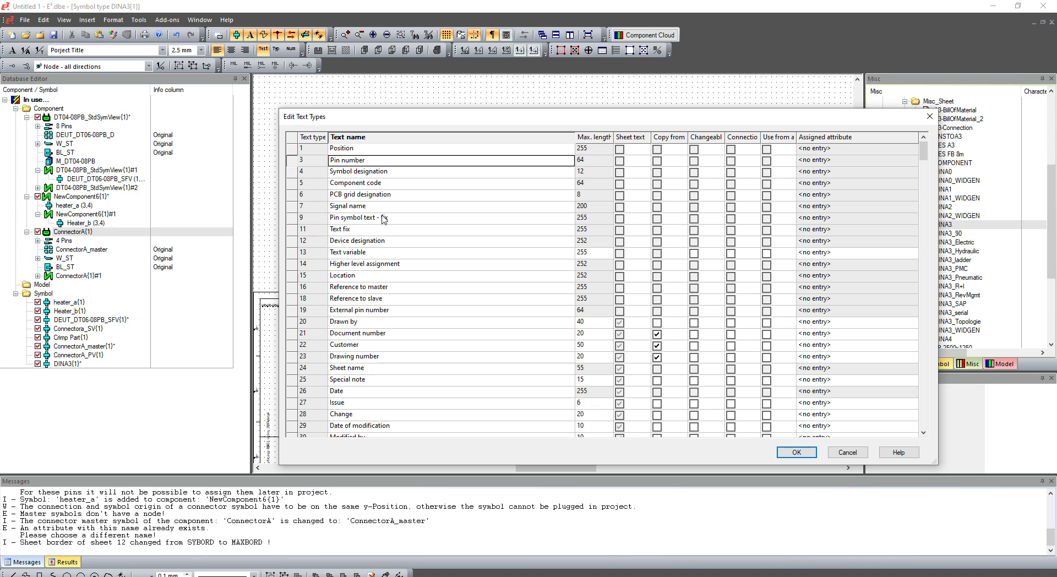
mouse_move(367, 212)
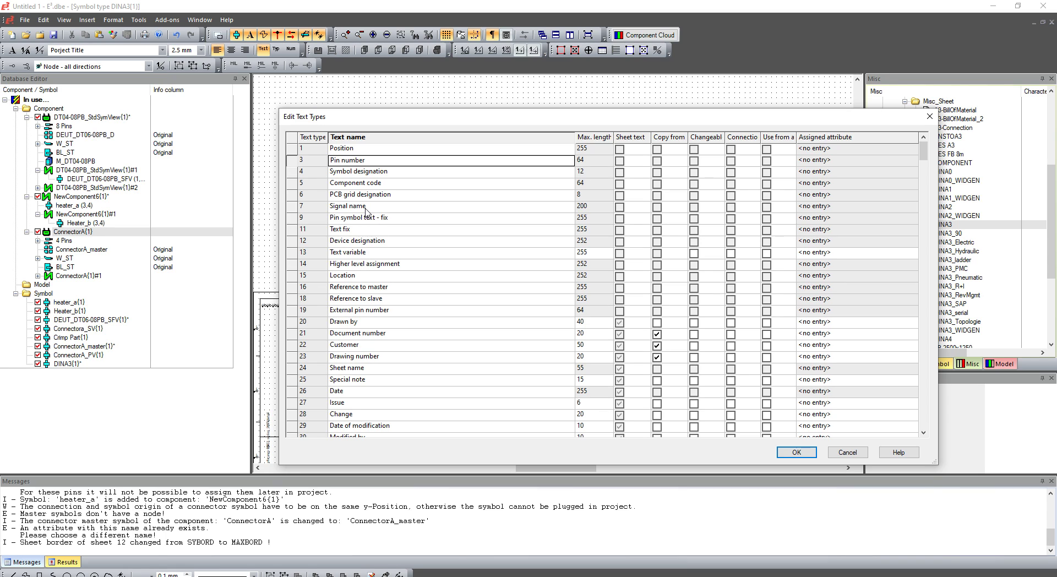
mouse_move(364, 285)
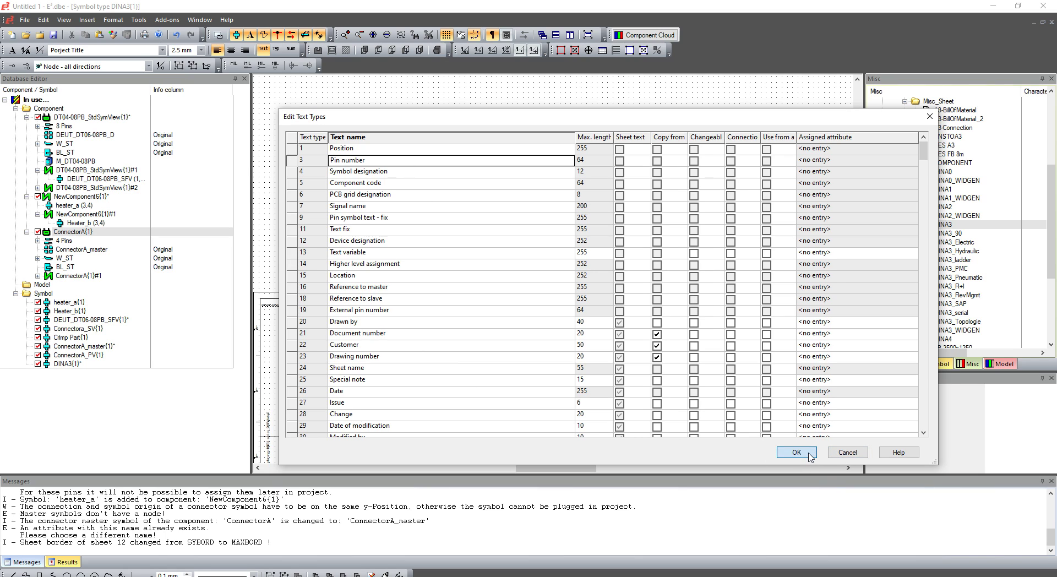
click(796, 452)
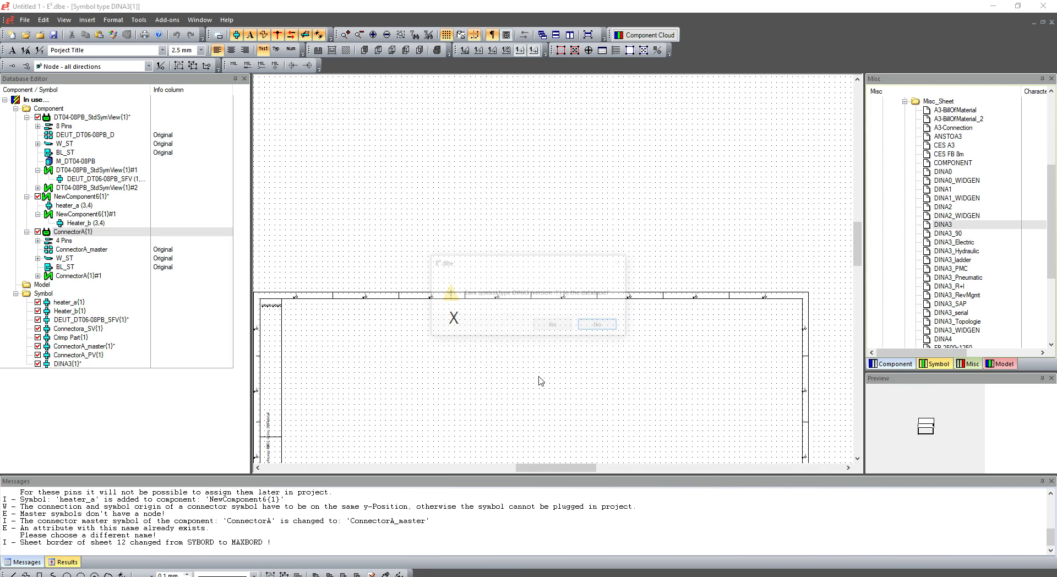
- Answer the database save prompt and add new DINA3 Sheet 4 from the sheet tree
click(595, 323)
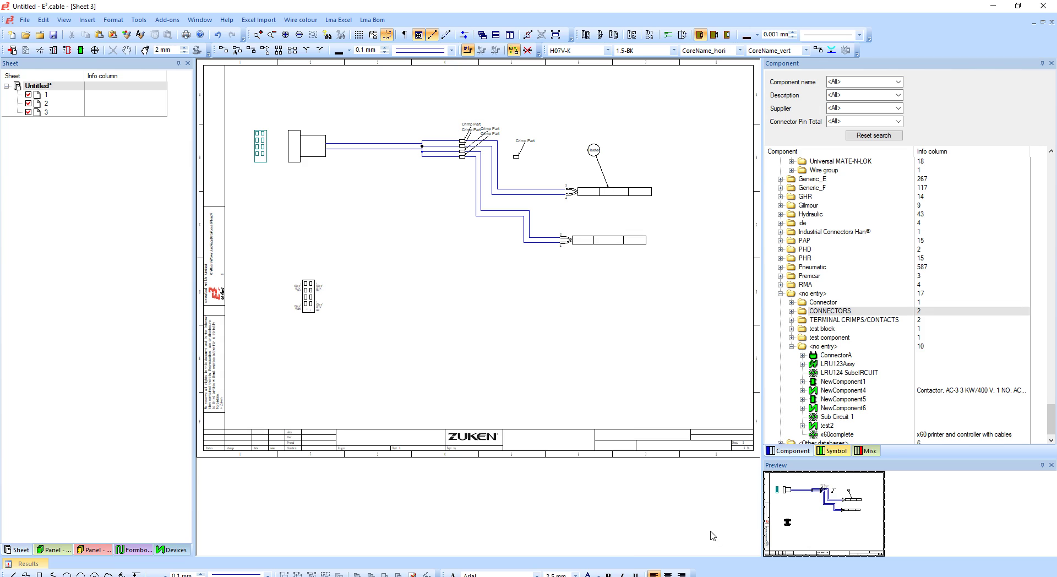
right_click(841, 262)
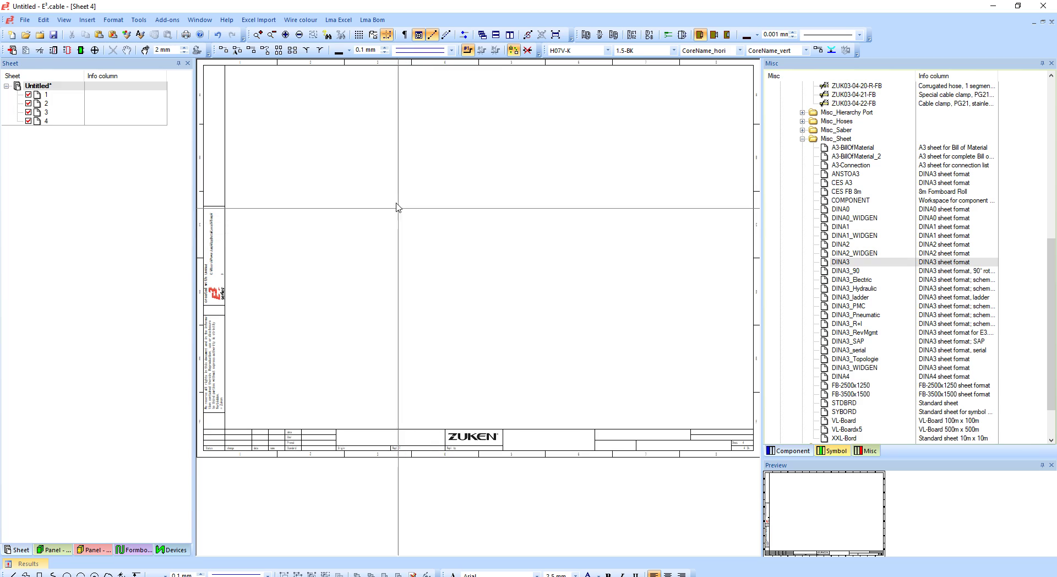
mouse_move(578, 243)
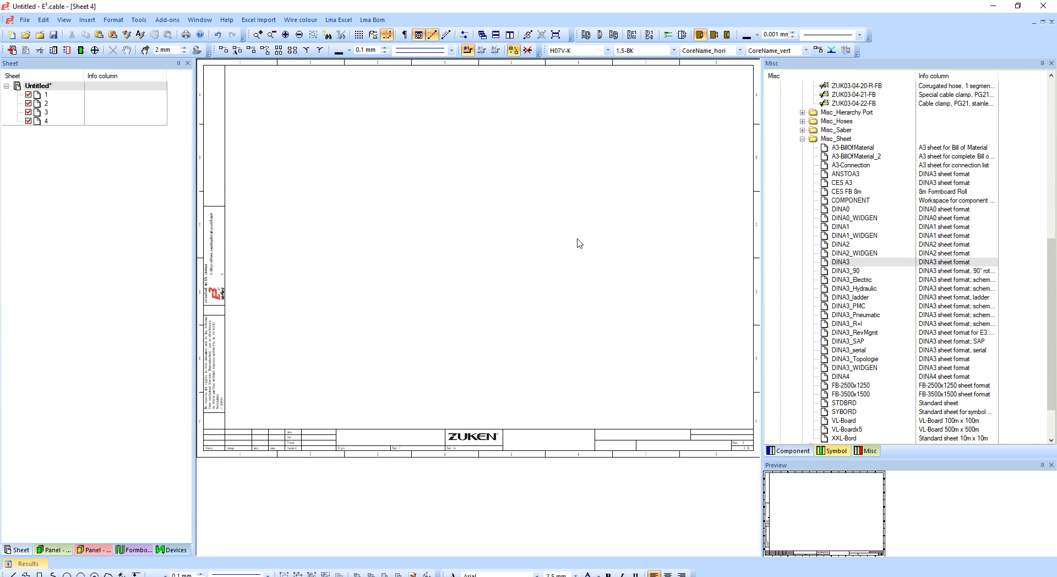
- Update project configuration from the database, acknowledge the text type notice, and select sheet 1
right_click(836, 120)
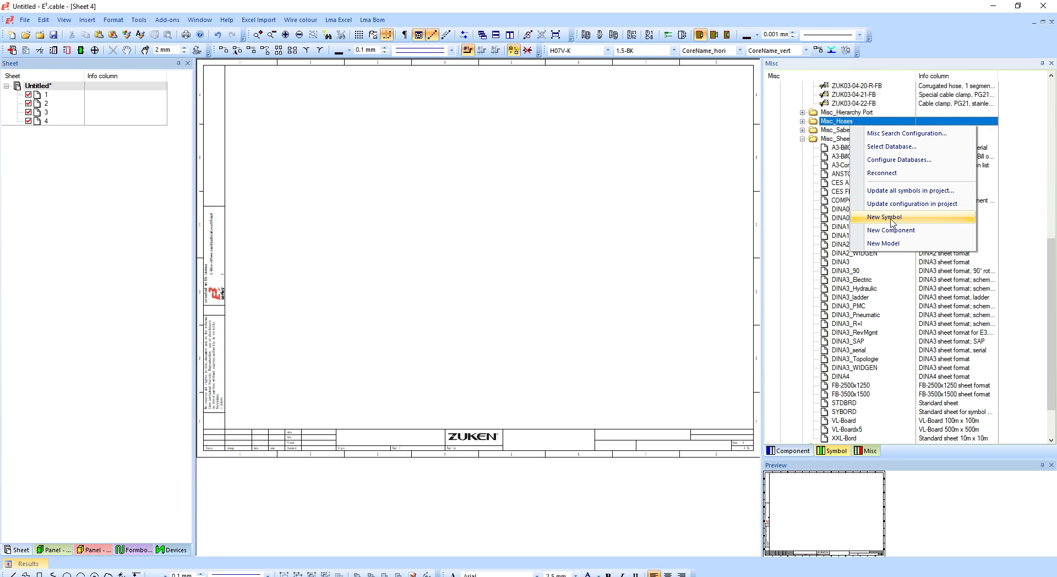
click(883, 216)
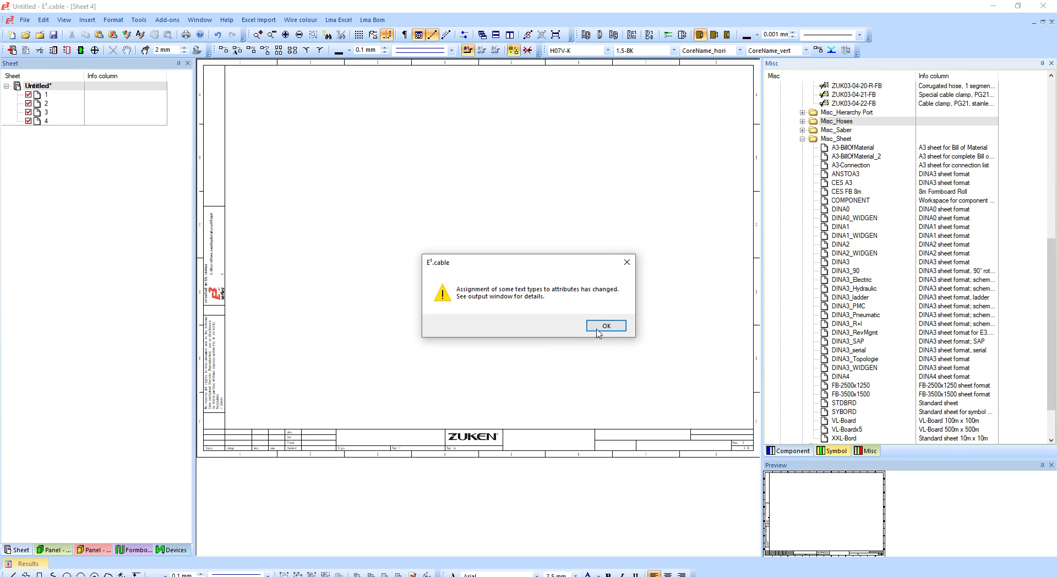
click(604, 326)
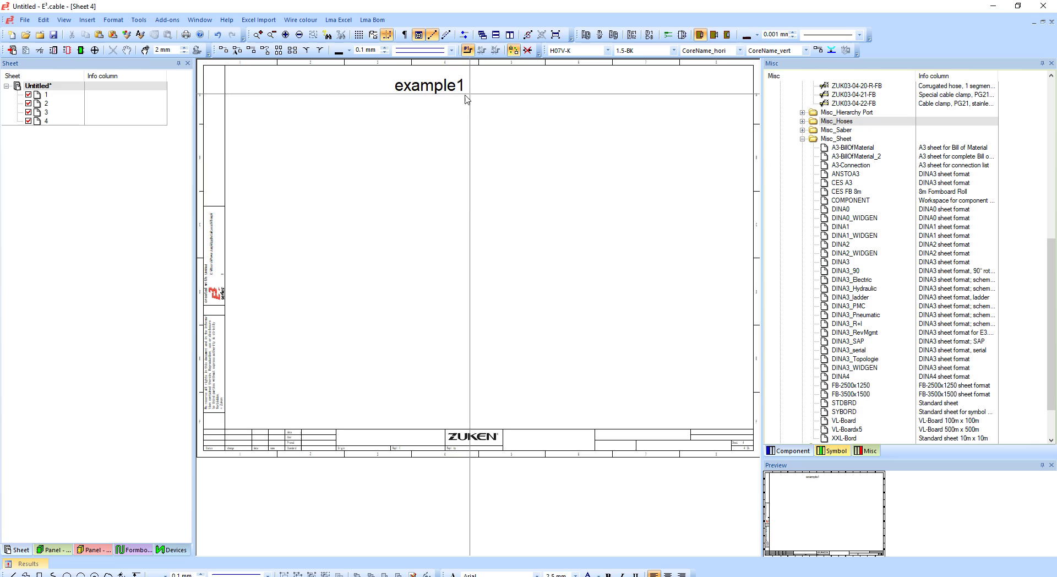
click(46, 94)
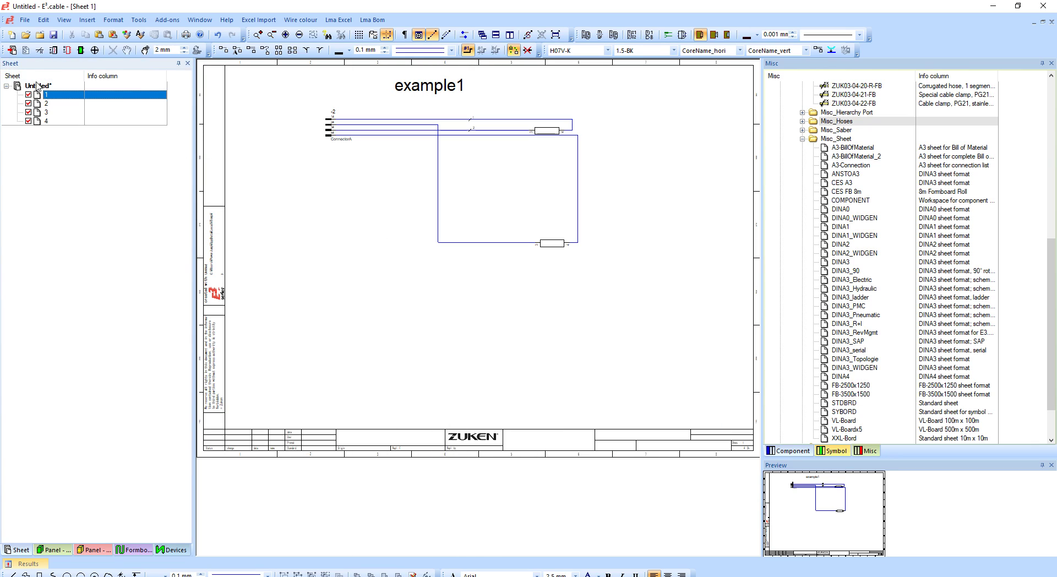
right_click(37, 93)
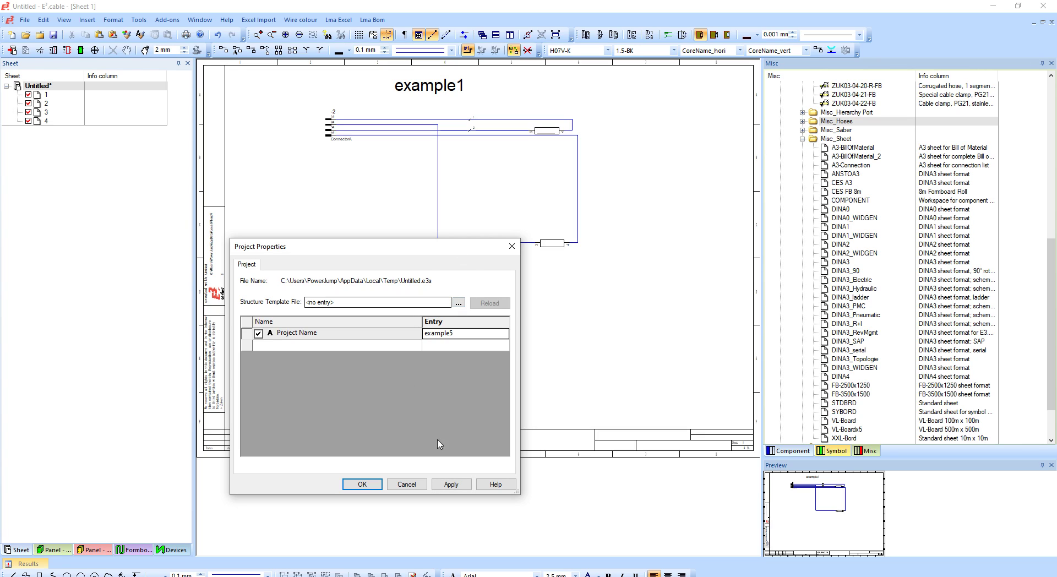
- Apply the Project Name example5 and close Project Properties so the border title shows example5
click(450, 484)
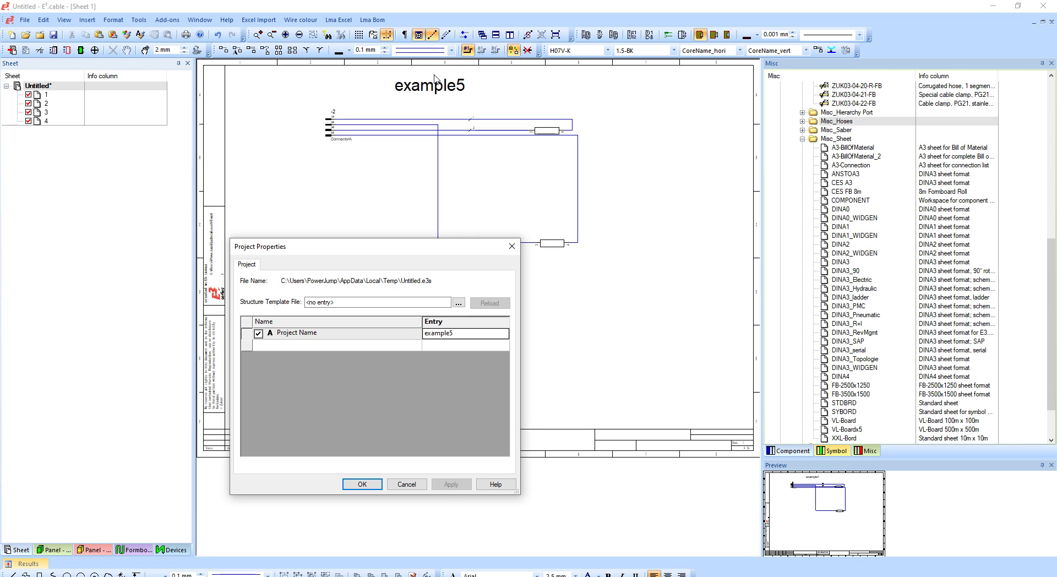
mouse_move(412, 208)
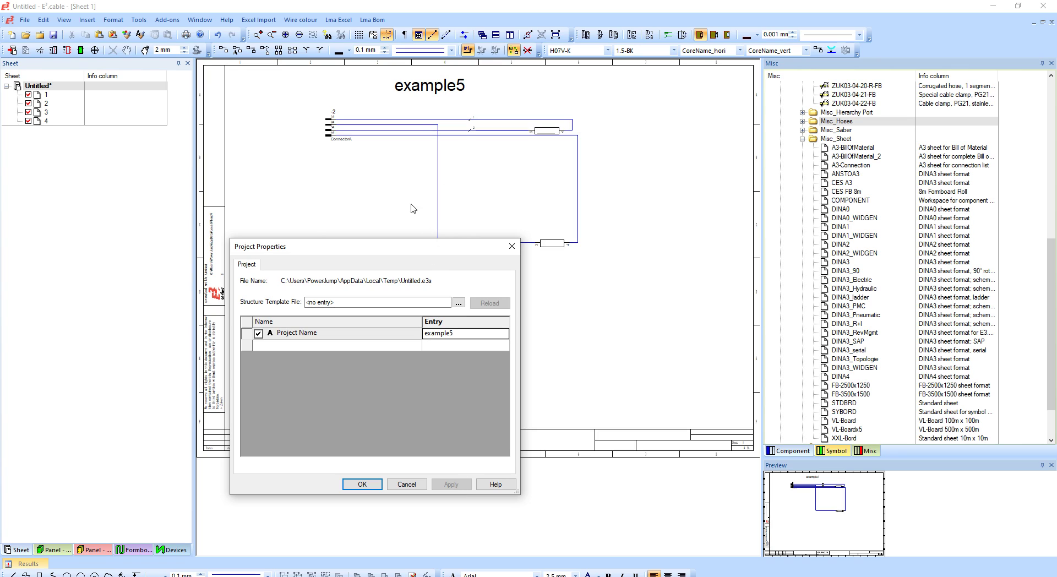
mouse_move(337, 356)
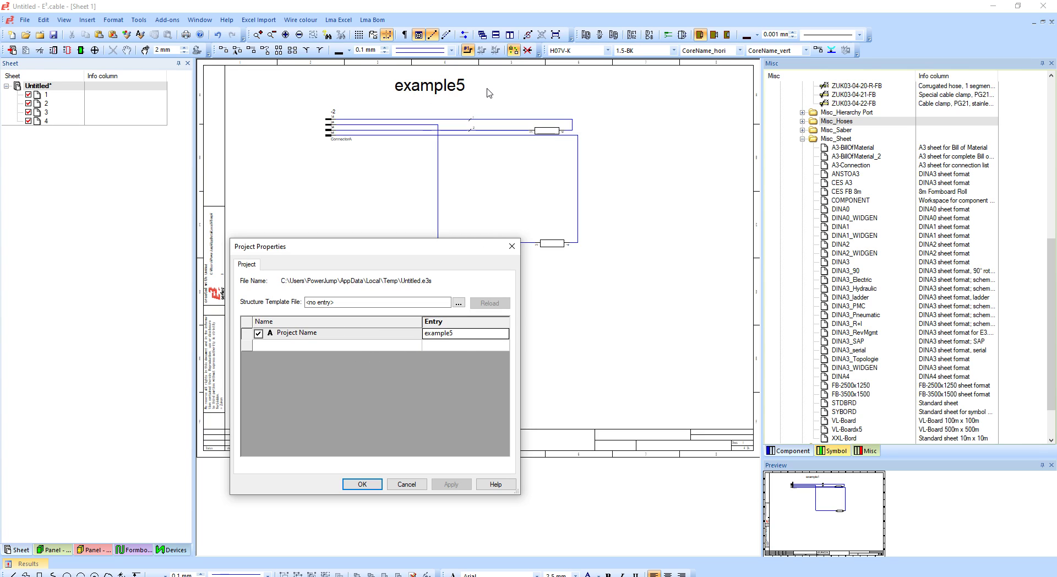
mouse_move(436, 355)
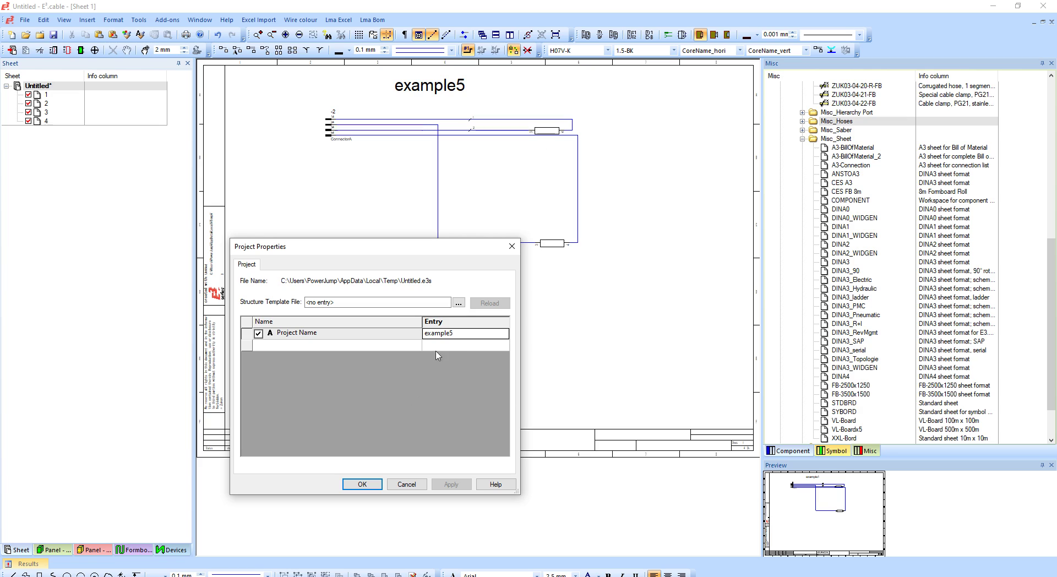
click(361, 484)
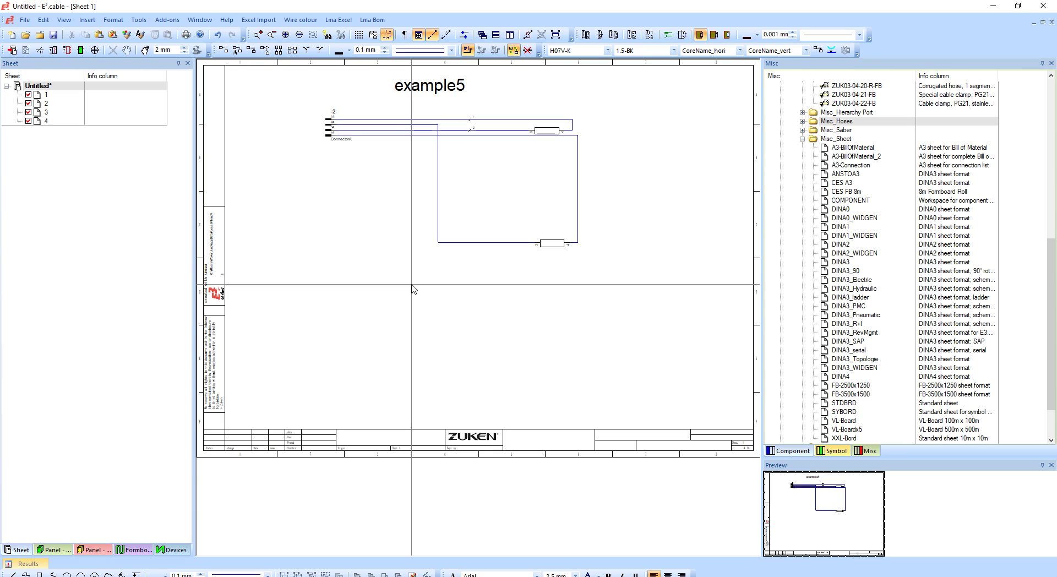
mouse_move(951, 112)
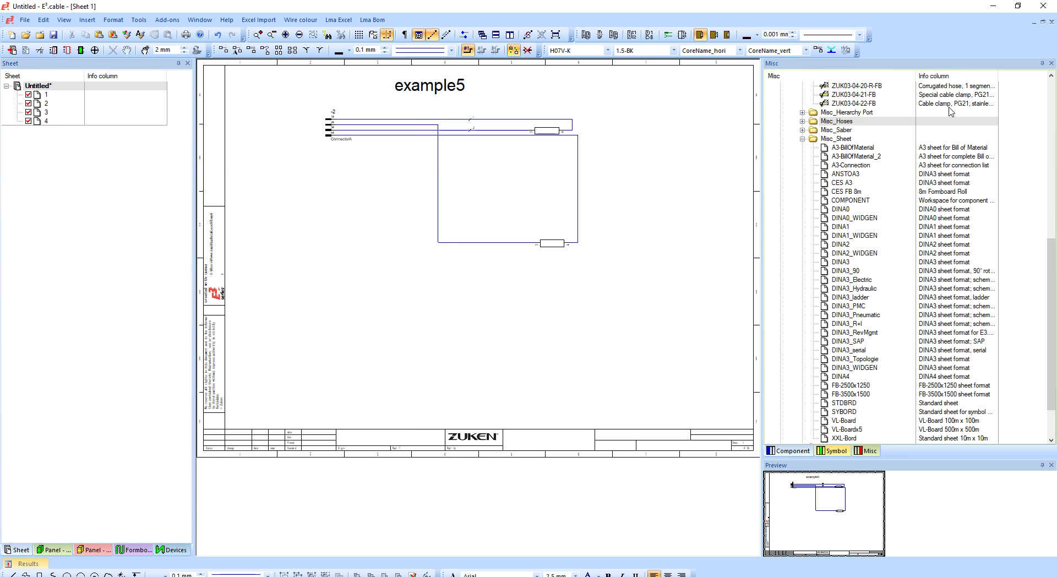